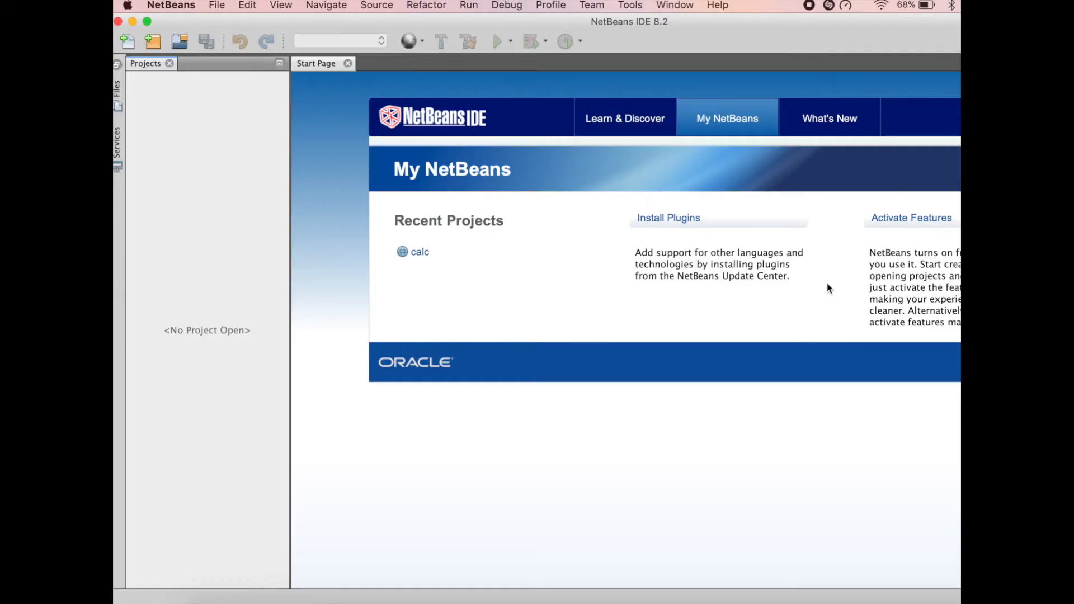
mouse_move(235, 22)
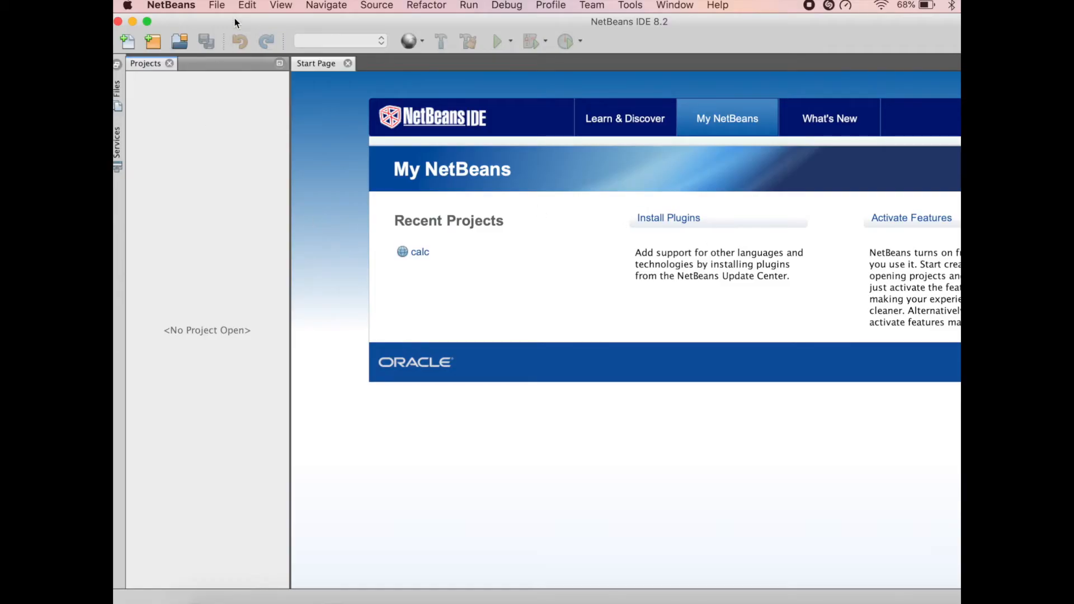
Create a Java Web Application named Login1 on GlassFish Server 4.1.1 with no frameworks
click(216, 6)
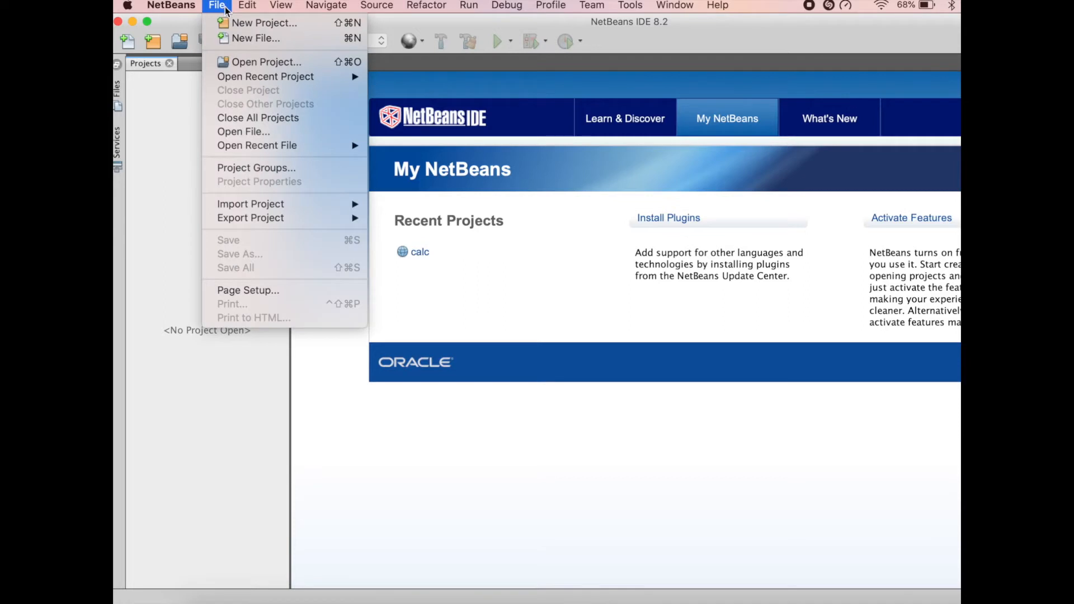
click(264, 22)
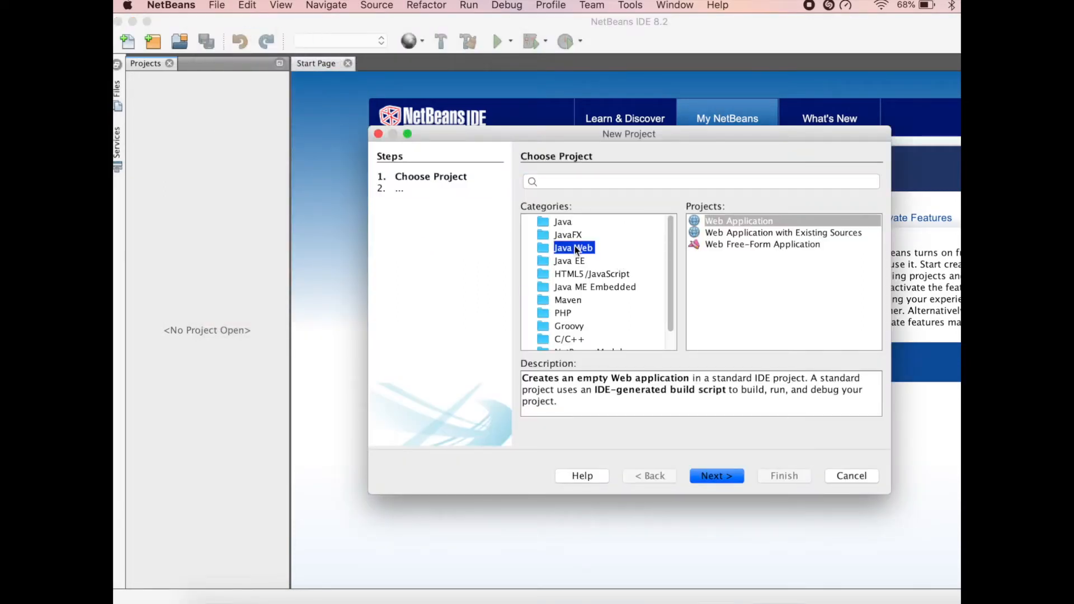
click(738, 220)
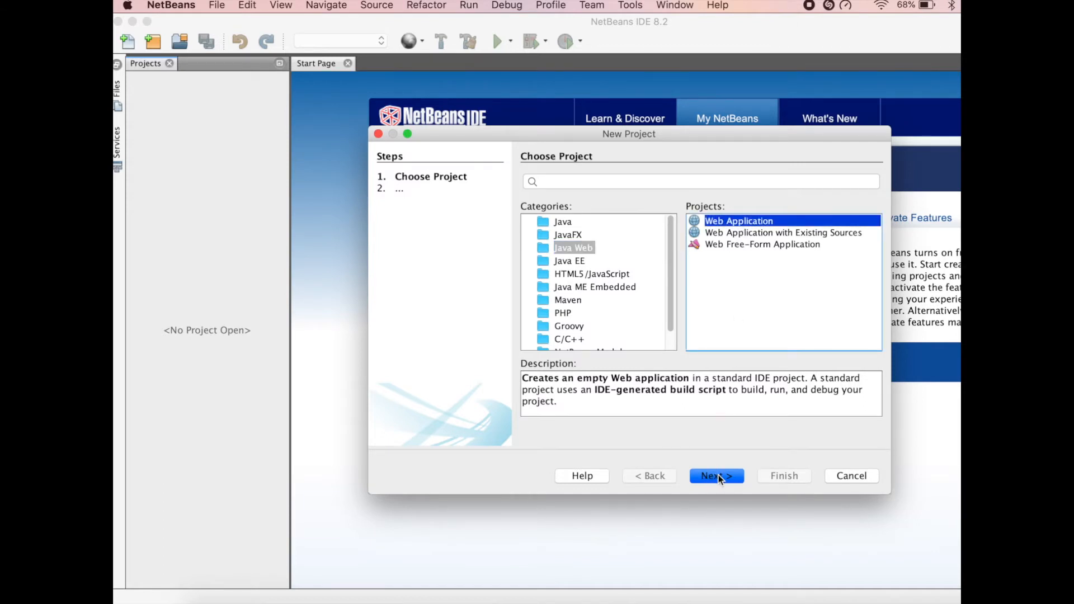
click(716, 475)
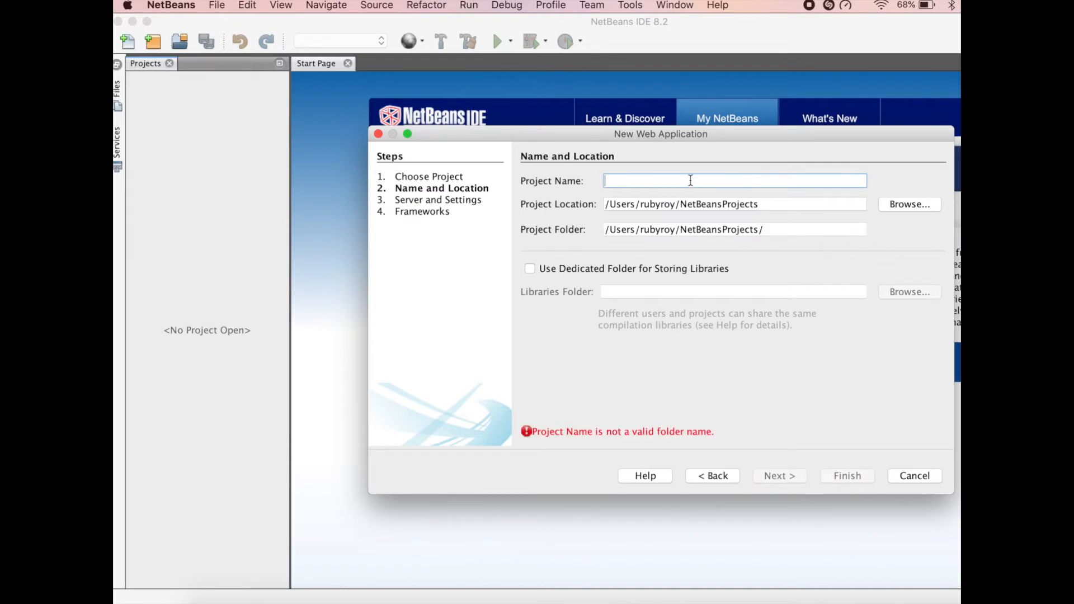
text(Login)
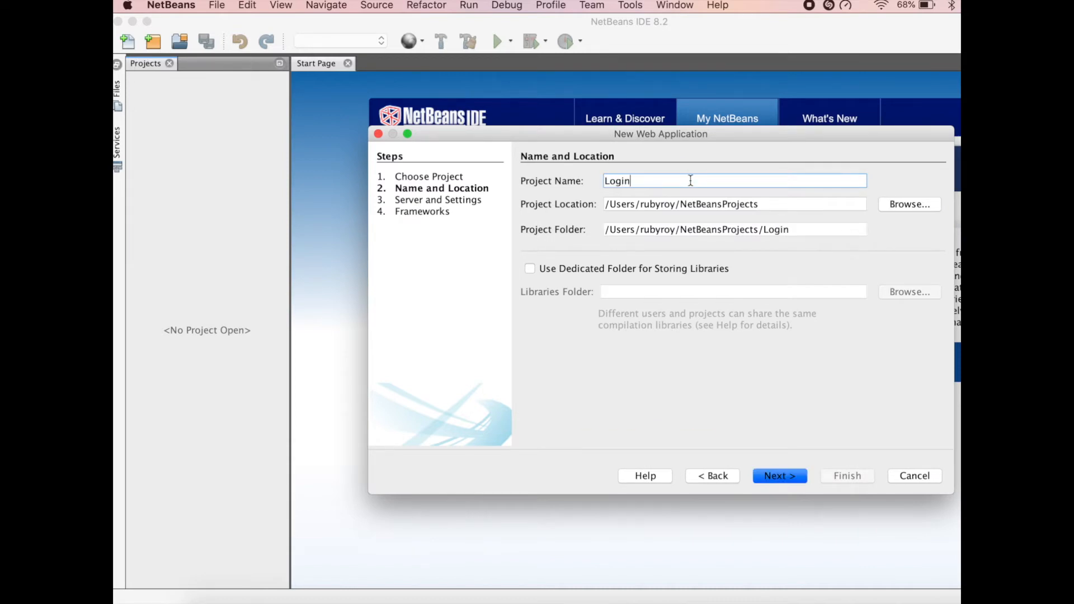
text(1)
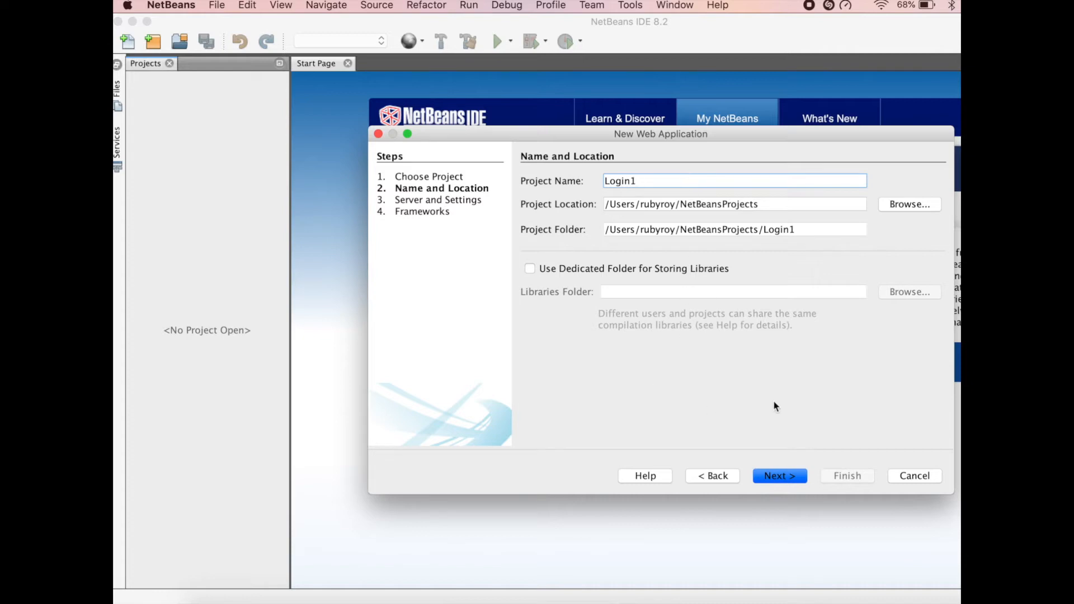
click(779, 475)
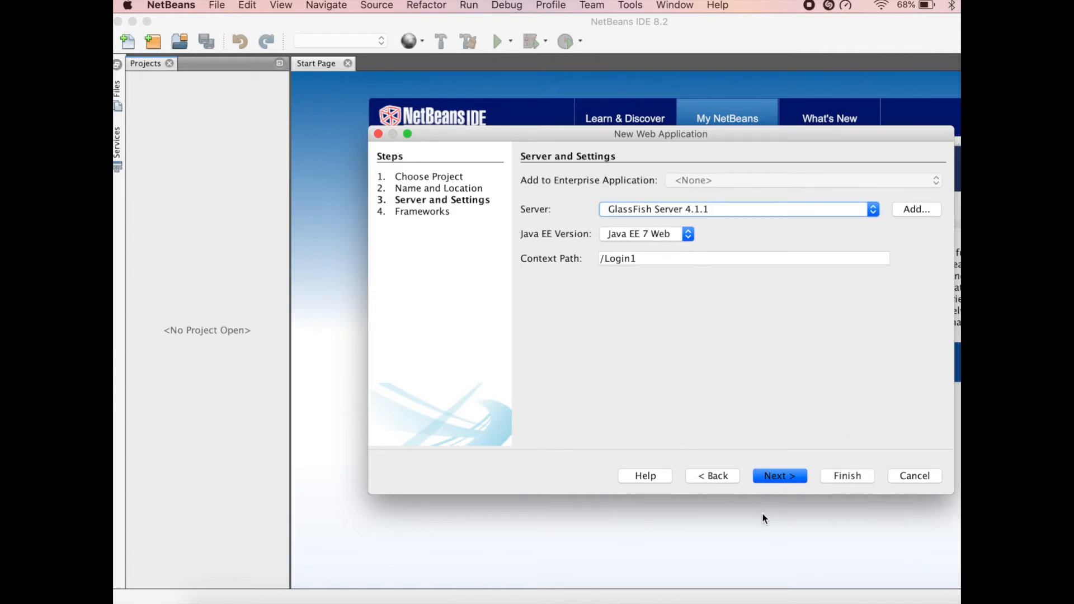
click(779, 475)
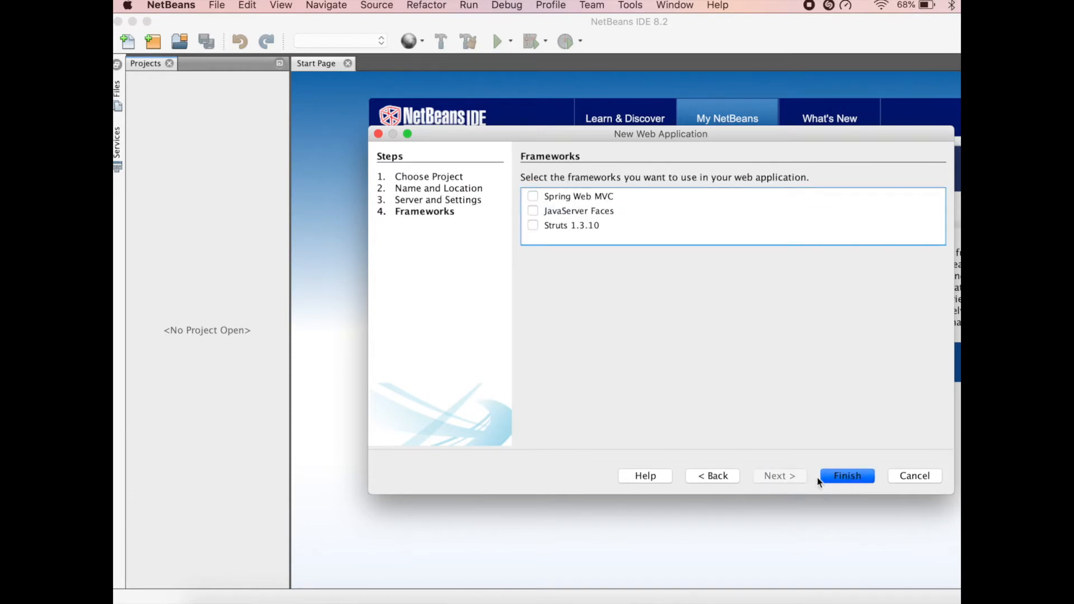
click(848, 475)
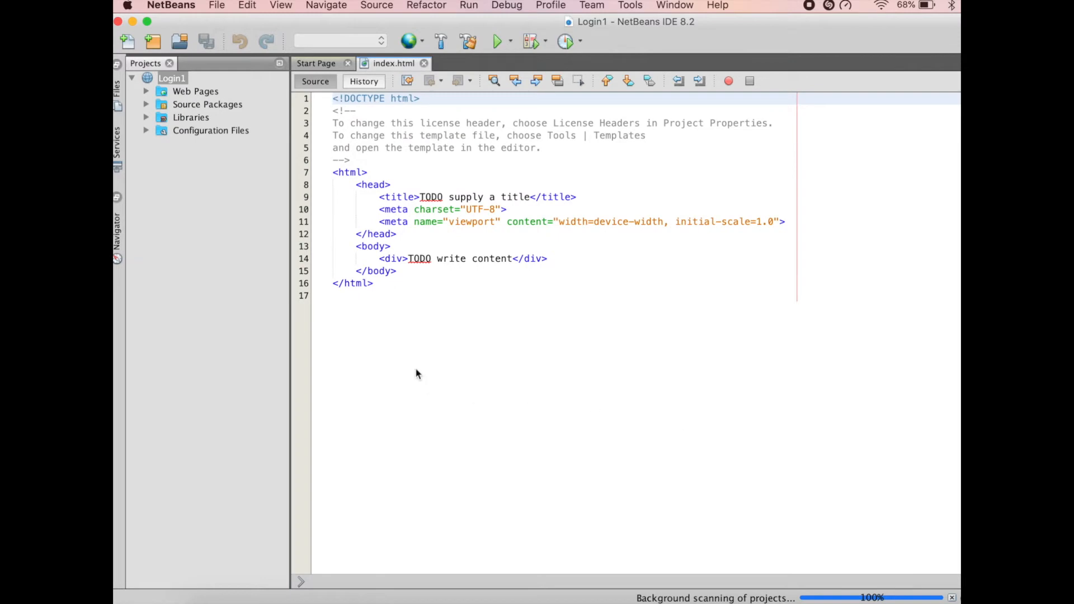
Expand the Login1 project tree and Web Pages folder, then open index.html in the editor
click(146, 91)
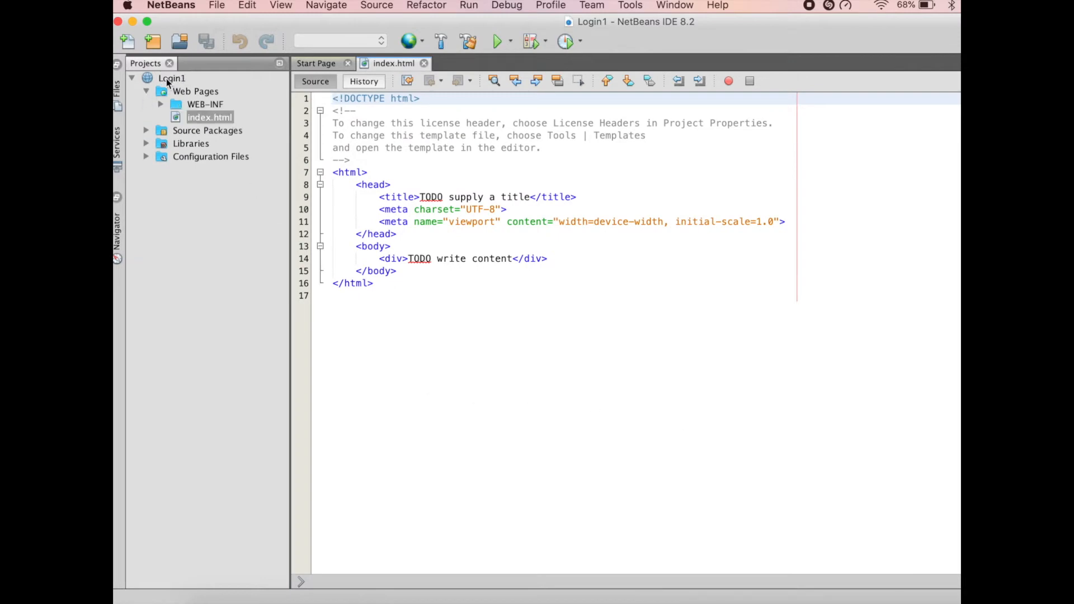
click(424, 63)
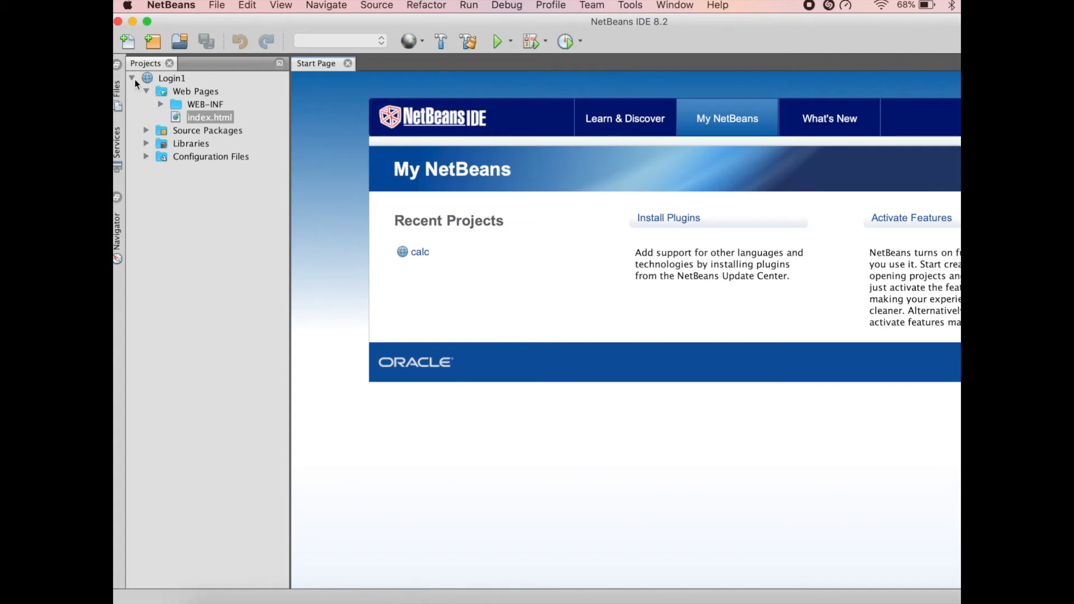
click(131, 79)
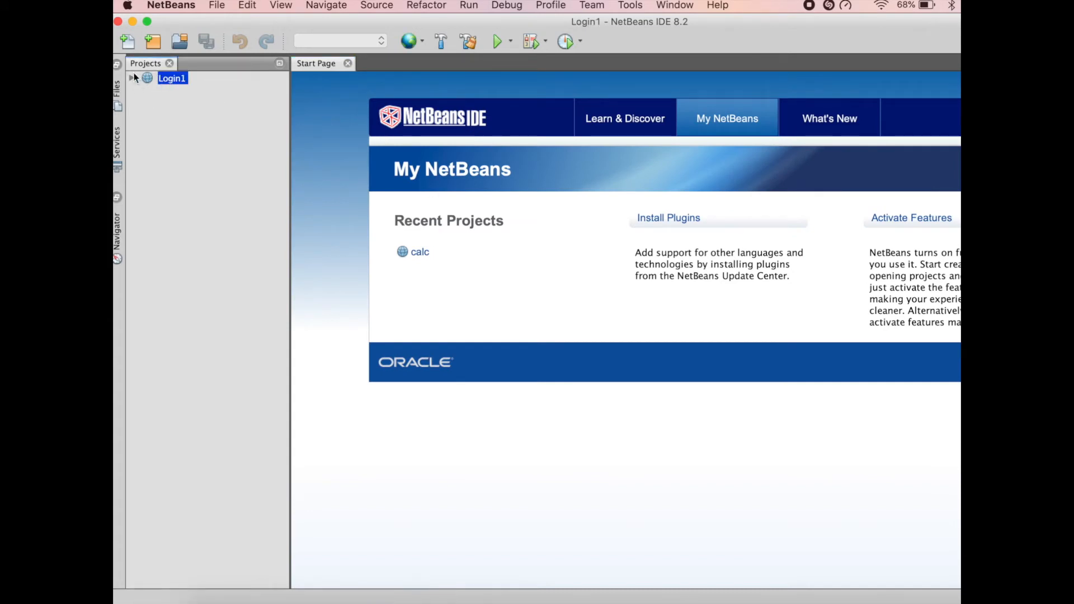
click(131, 78)
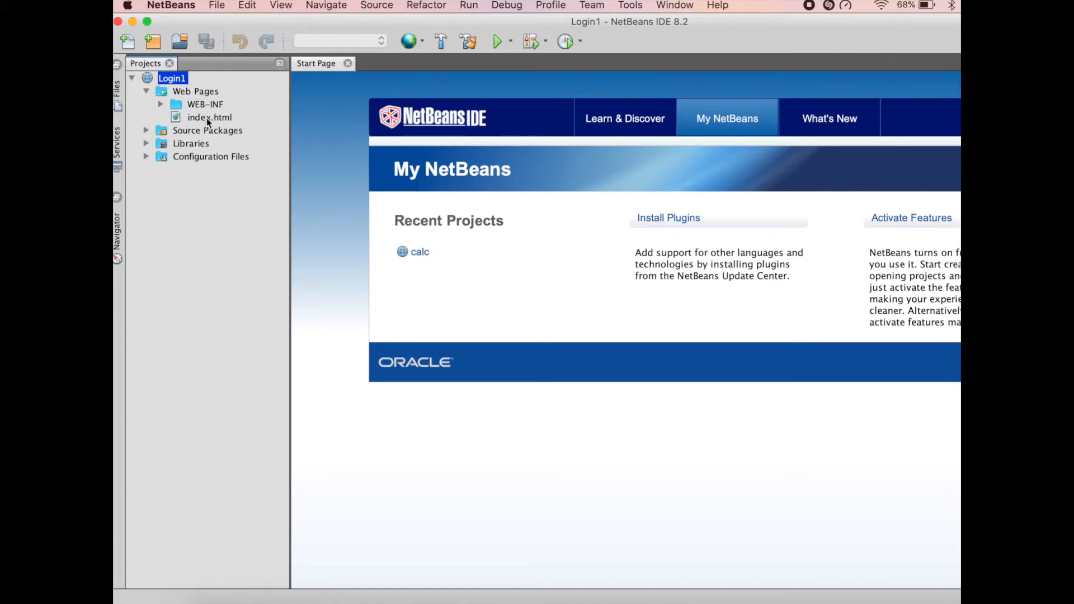
click(209, 116)
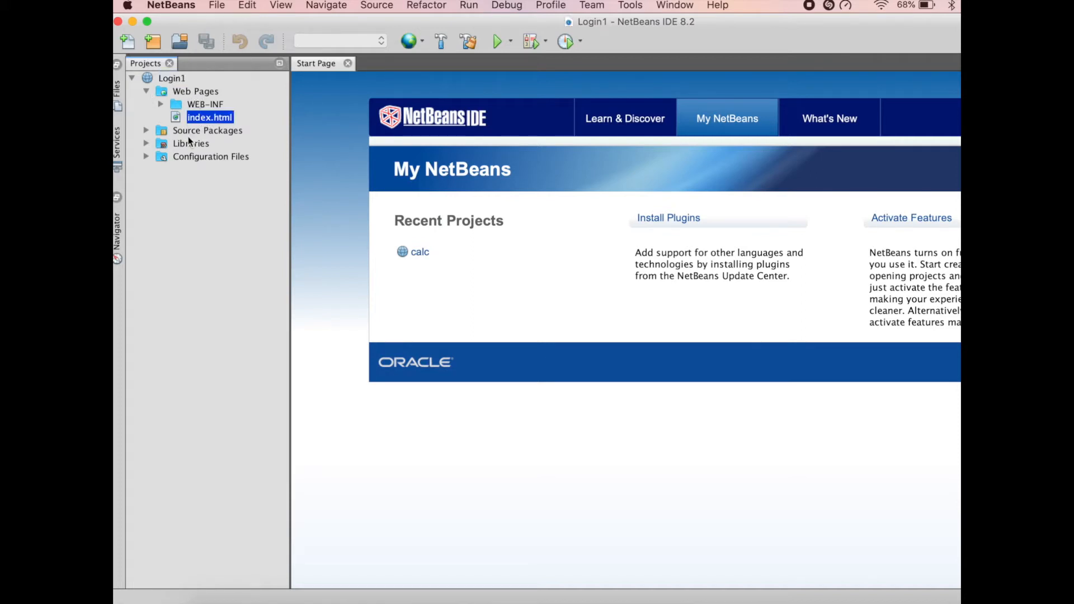
click(208, 130)
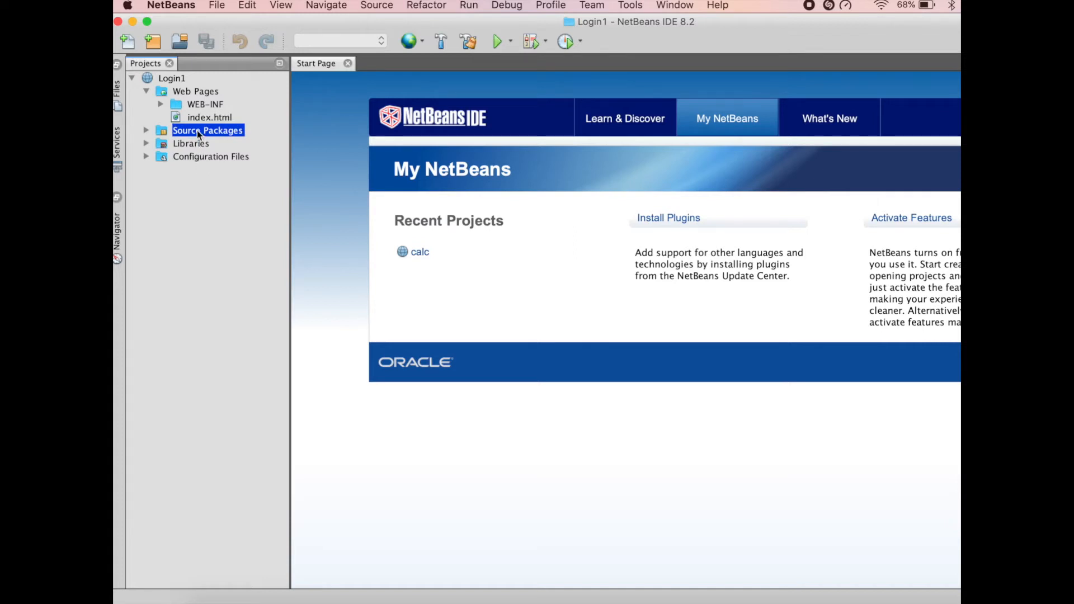
double_click(208, 117)
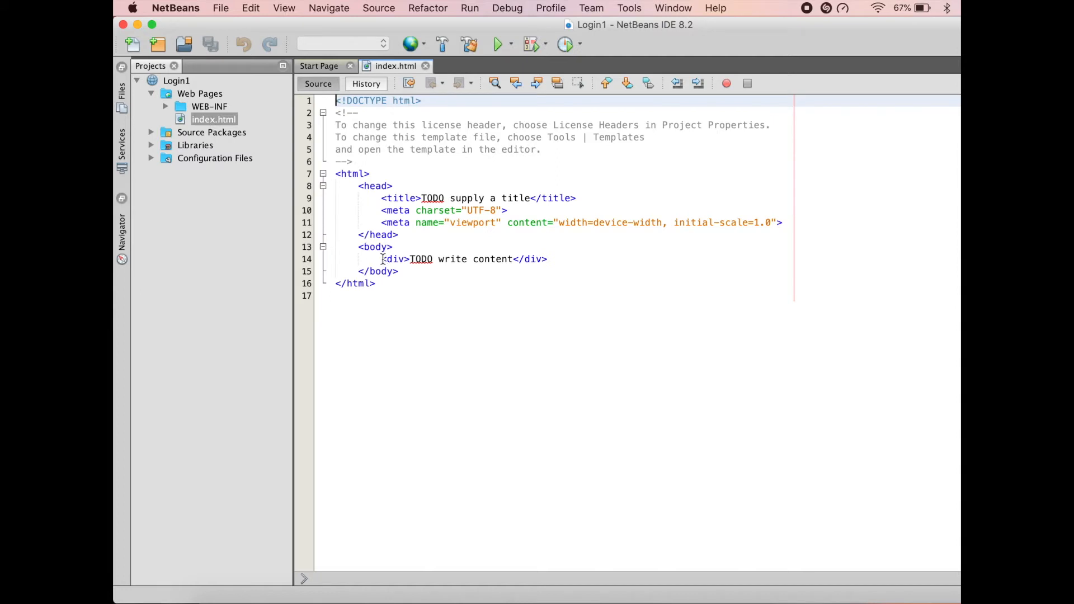
Replace the TODO div with <form action=' ' method='get'> holding Username, Password inputs and submit
click(399, 270)
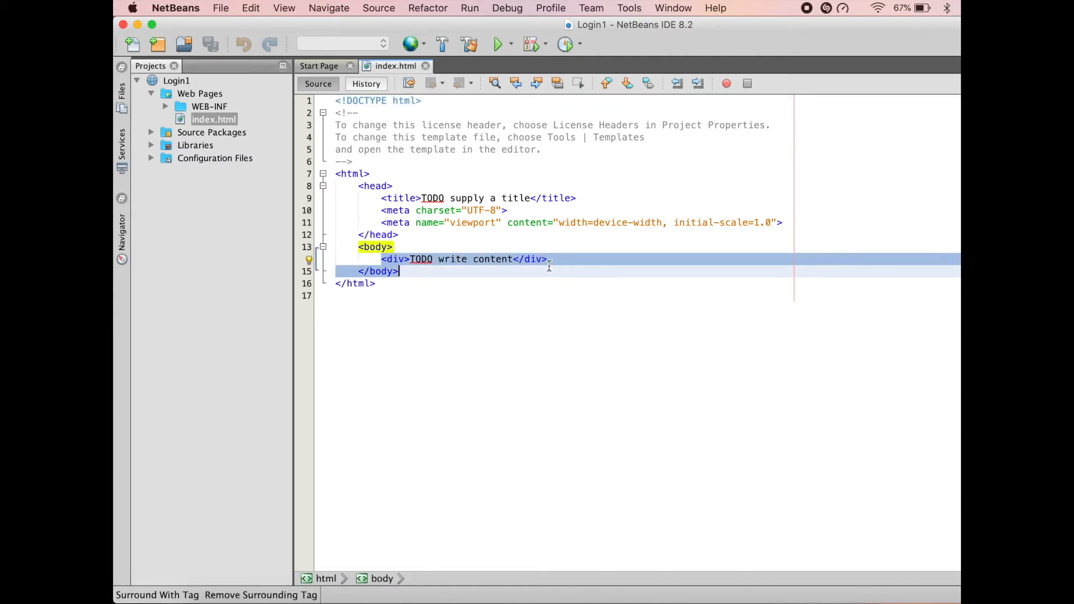
click(465, 259)
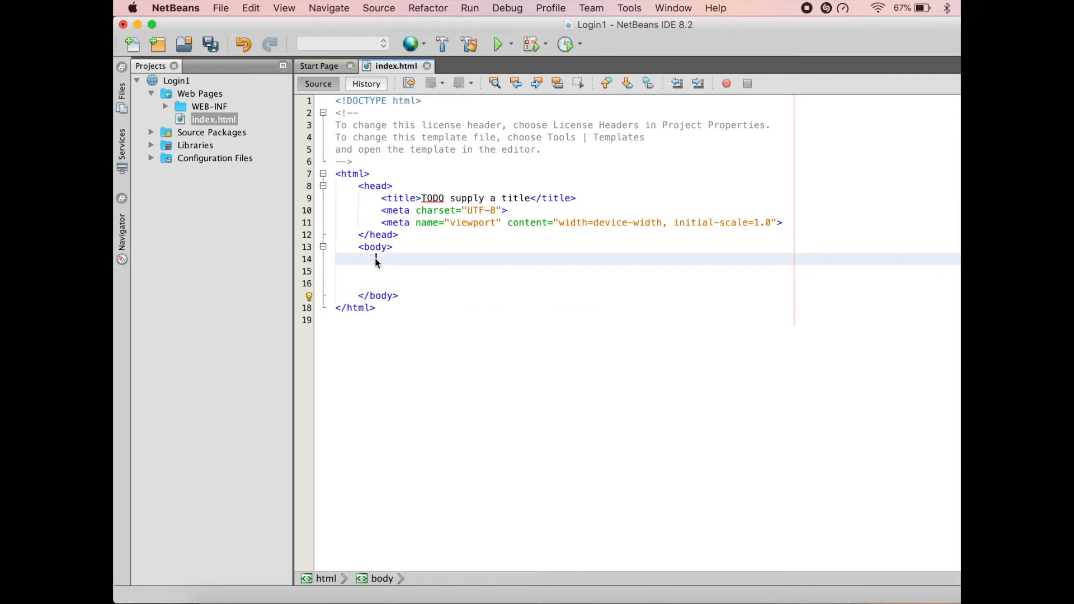
text(<form action=' ' method='get'>)
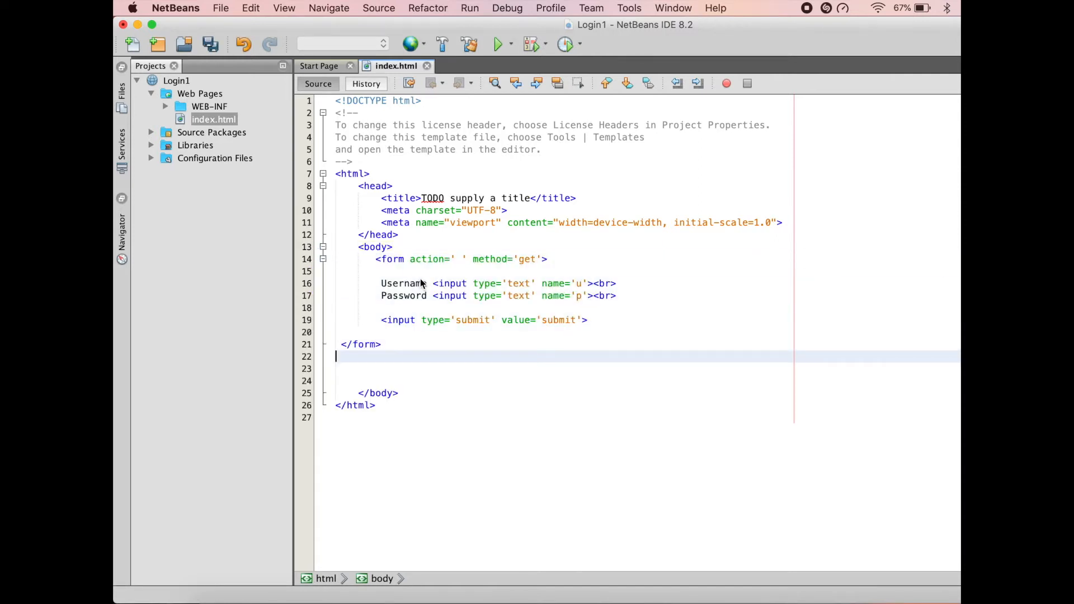
click(372, 344)
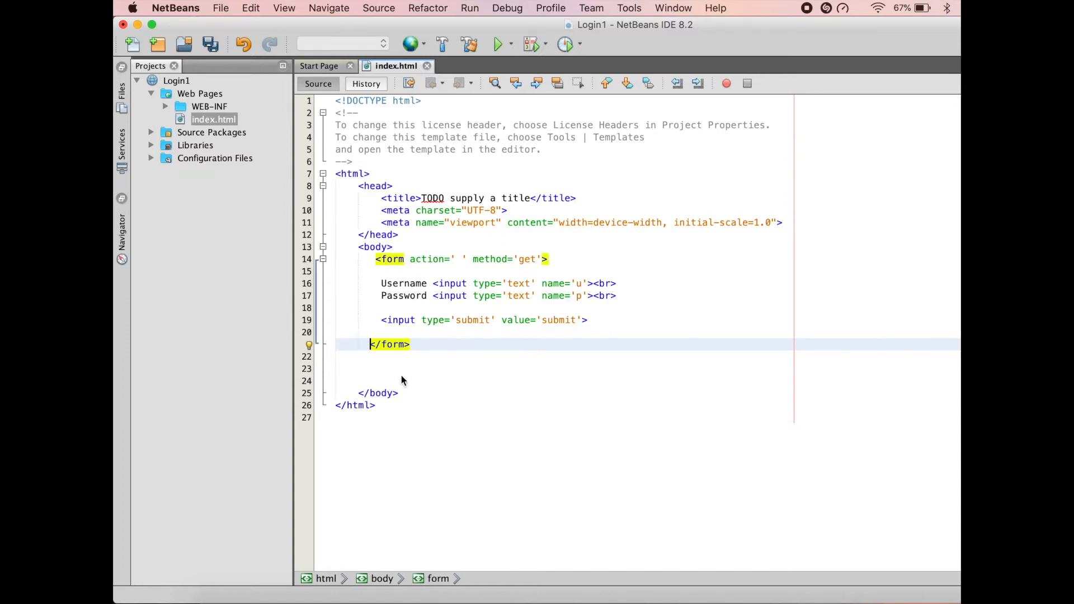
click(381, 368)
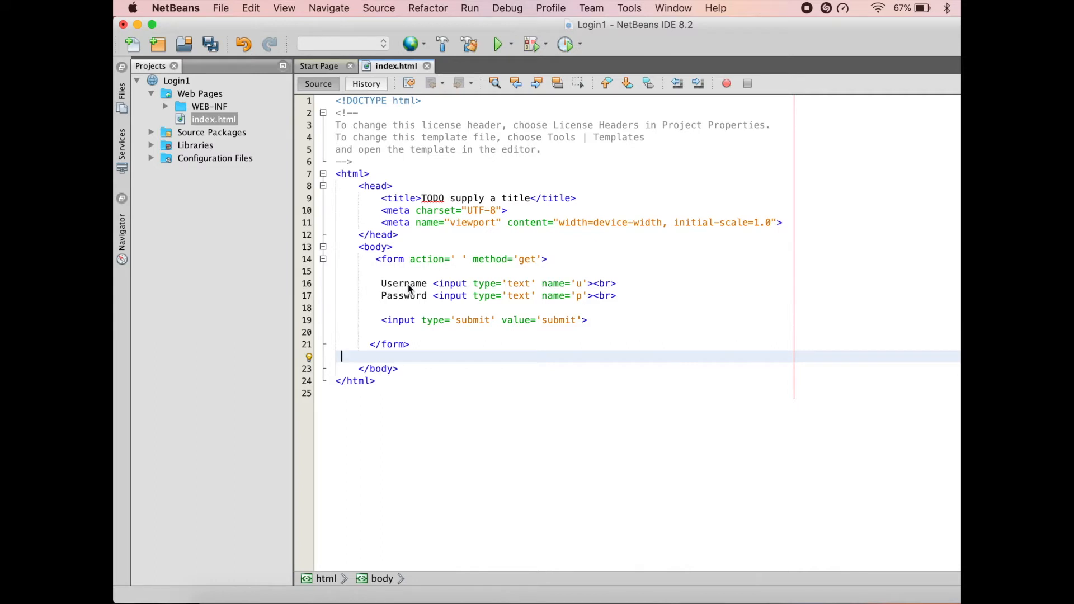
click(409, 283)
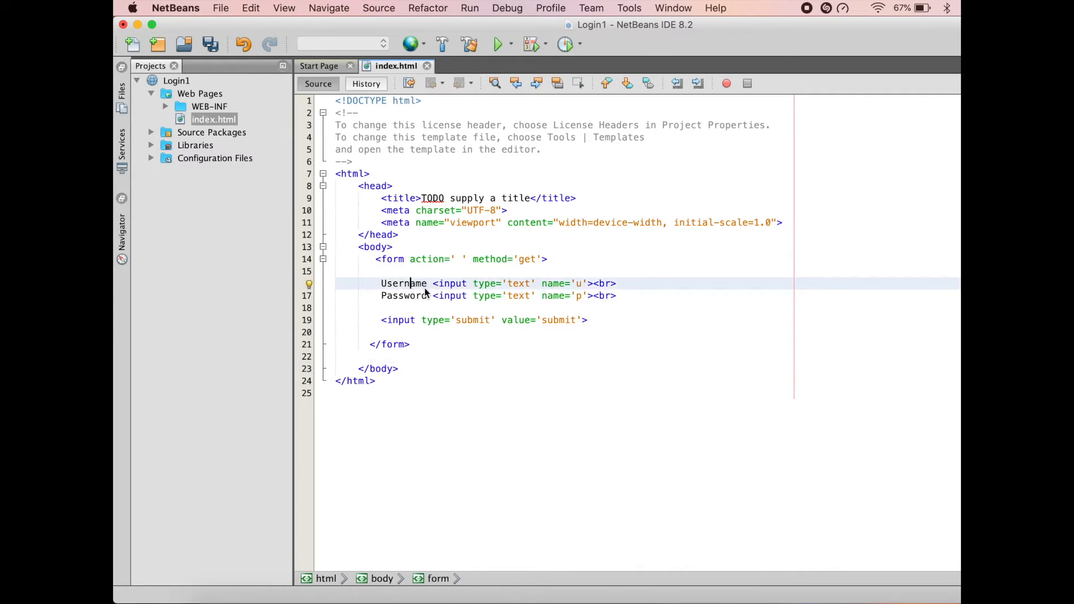
click(411, 296)
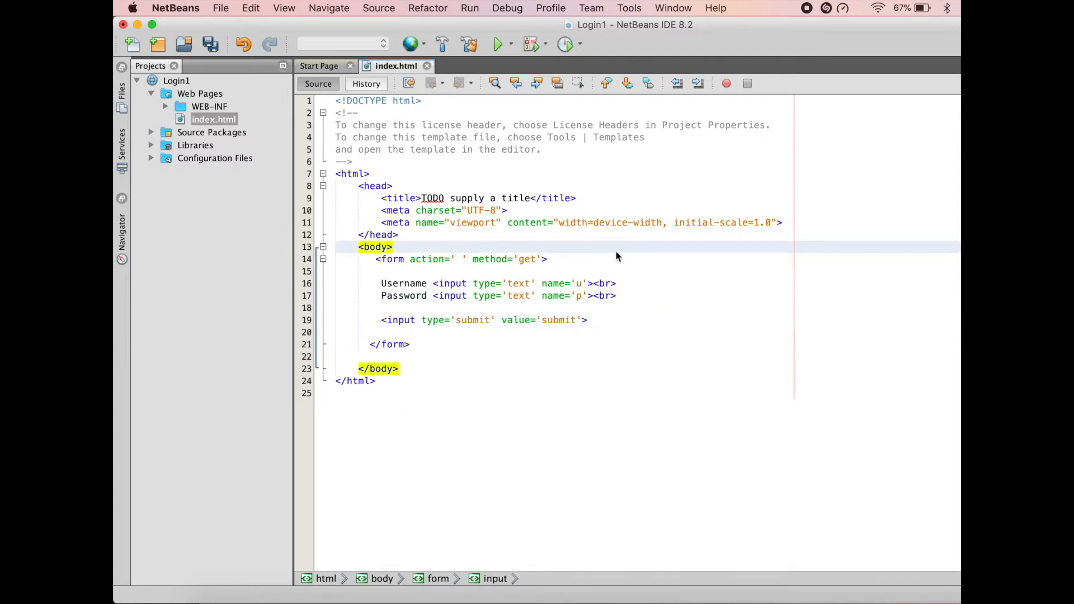
Run index.html and view the Username/Password login form in Safari
right_click(616, 257)
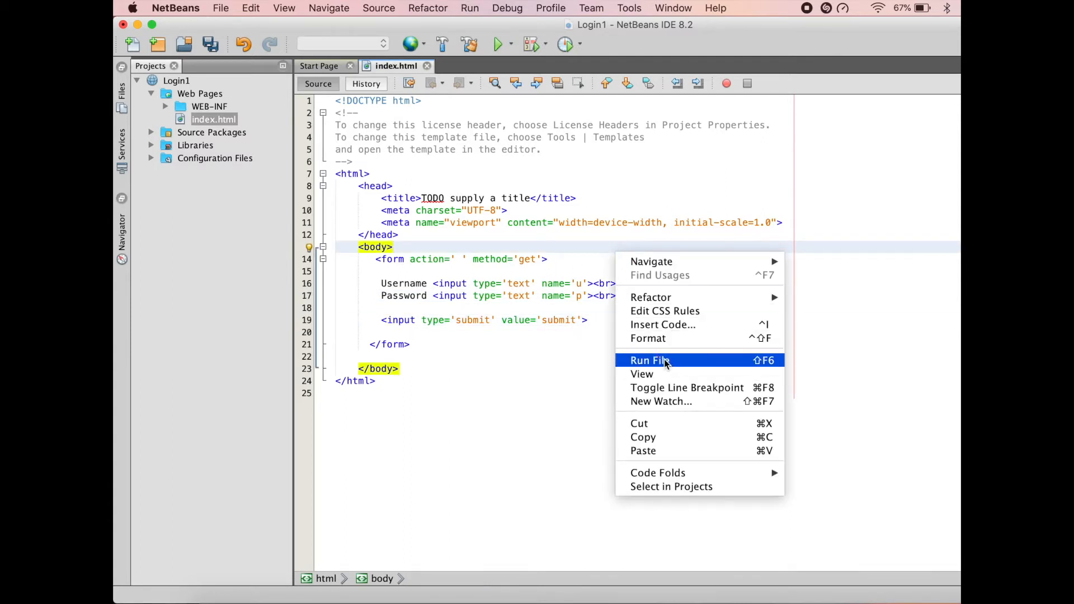
click(649, 360)
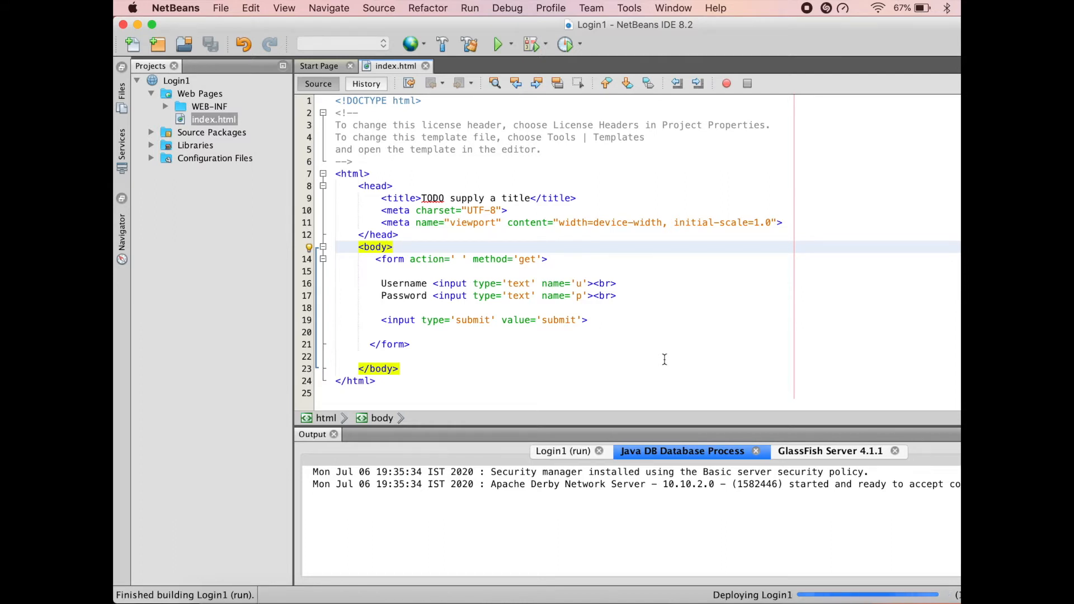
click(498, 44)
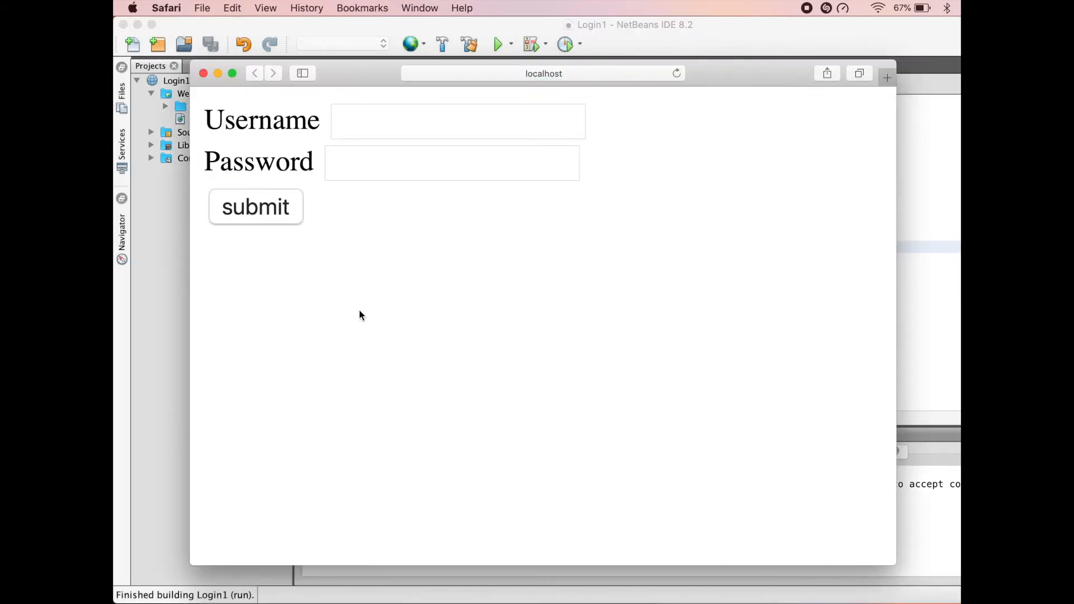
mouse_move(270, 196)
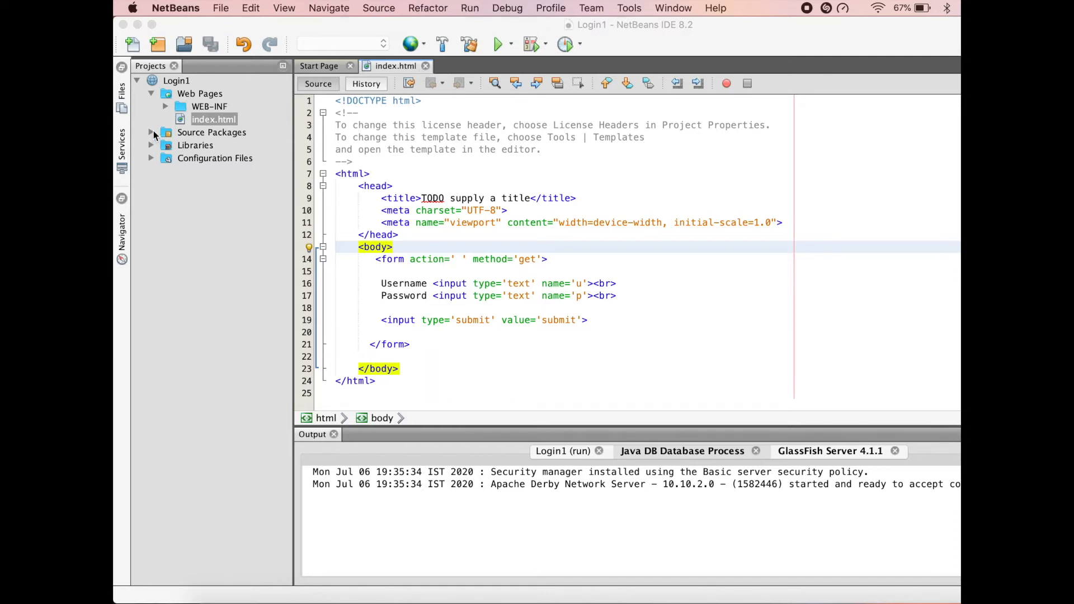
Add a Web > Servlet file to Source Packages, keeping the default name NewServlet
right_click(211, 132)
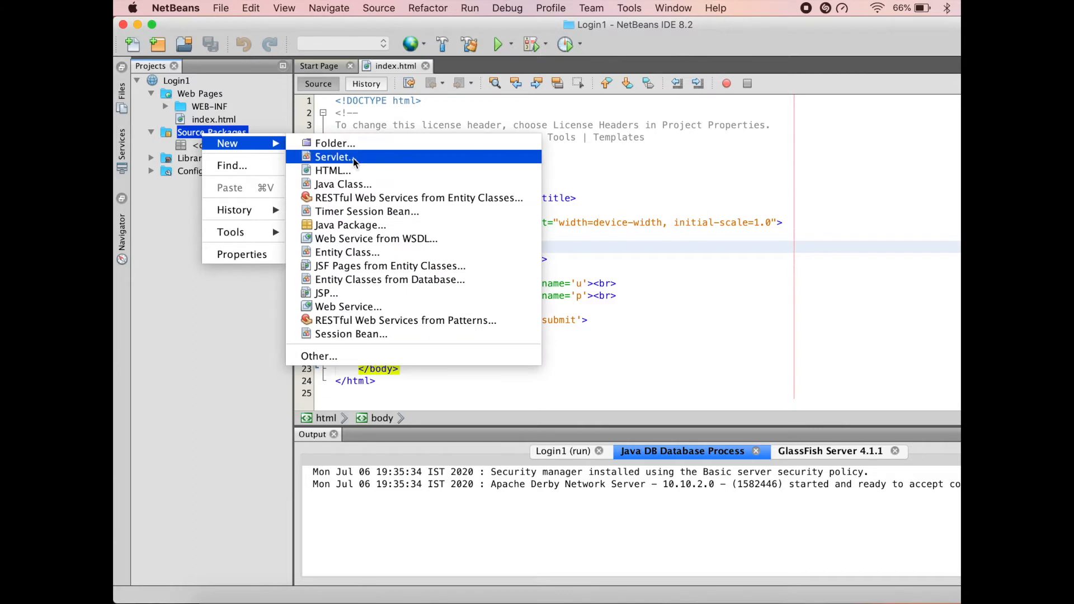
mouse_move(347, 252)
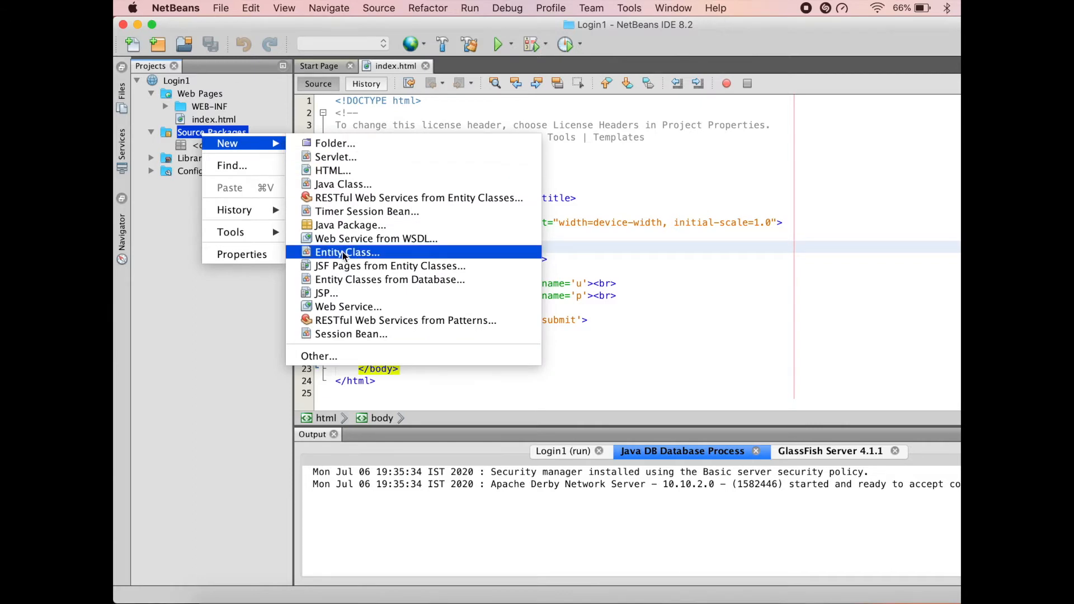
click(347, 252)
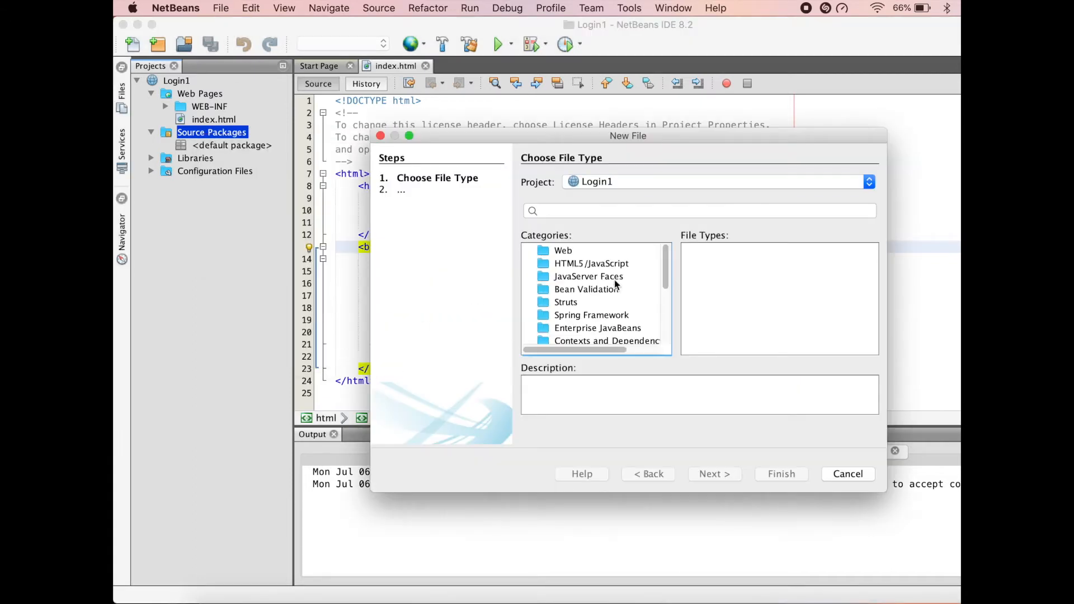
click(563, 250)
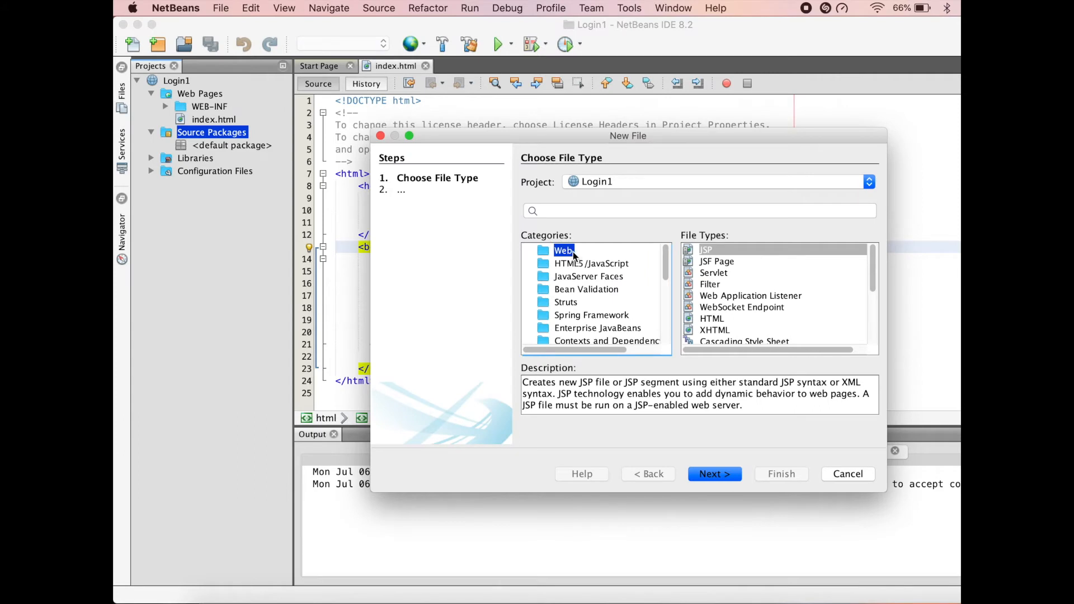
mouse_move(721, 277)
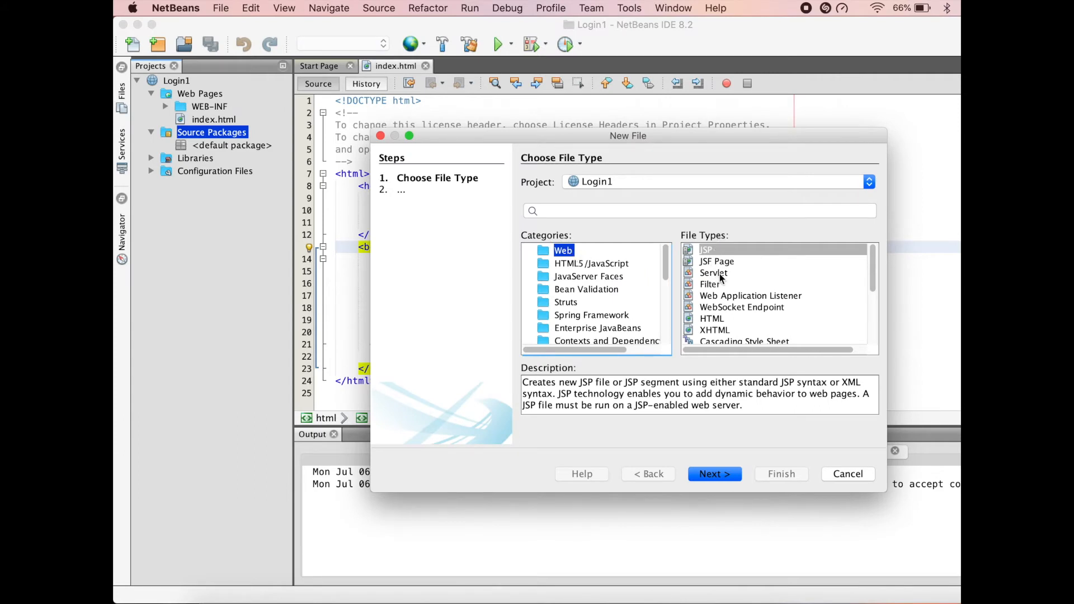
click(714, 272)
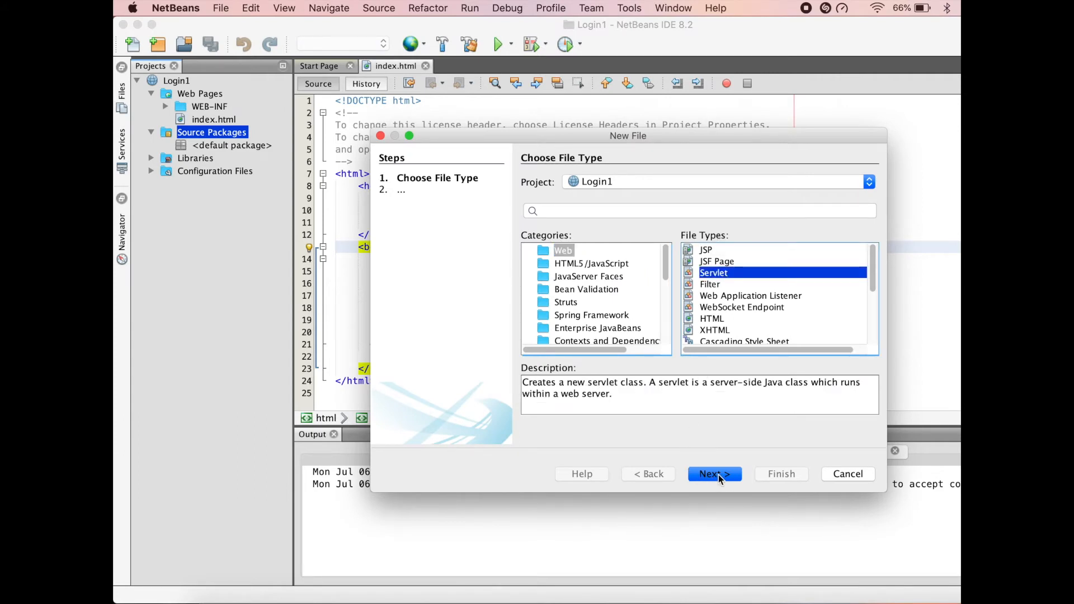
click(714, 473)
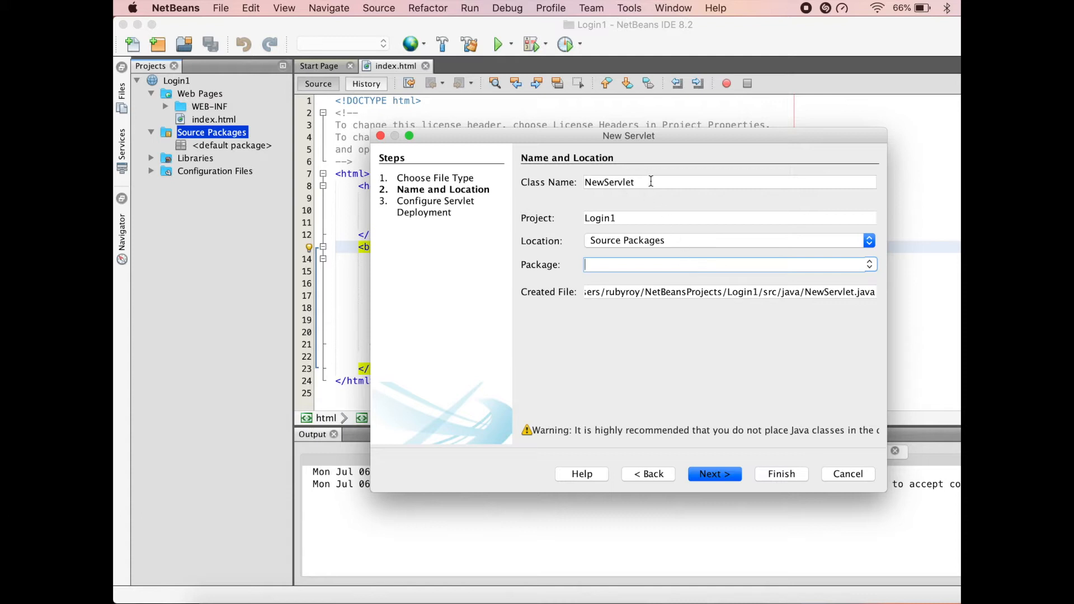
mouse_move(620, 267)
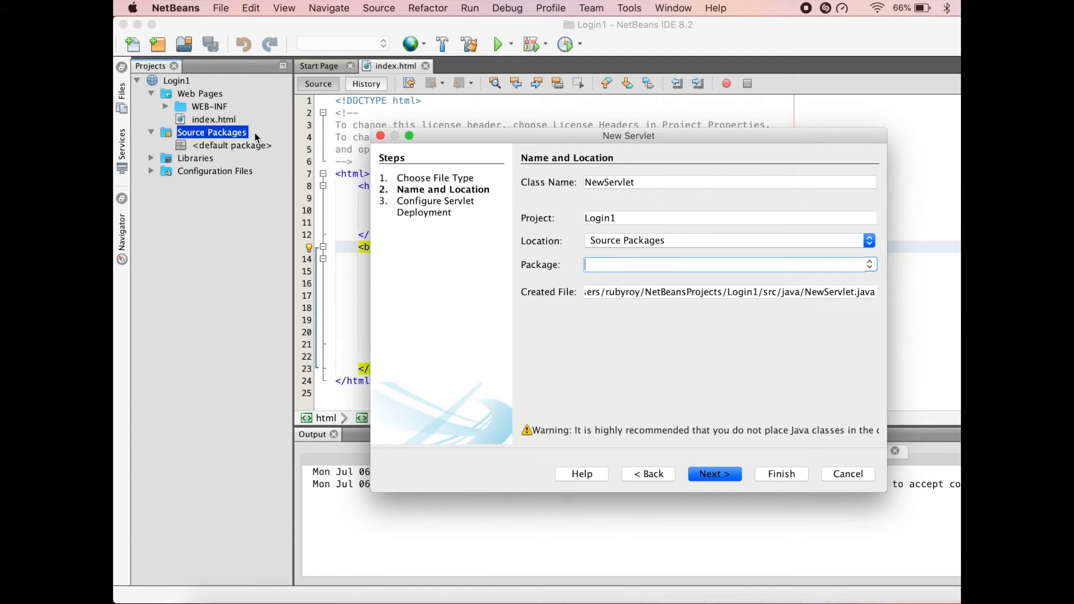
mouse_move(755, 208)
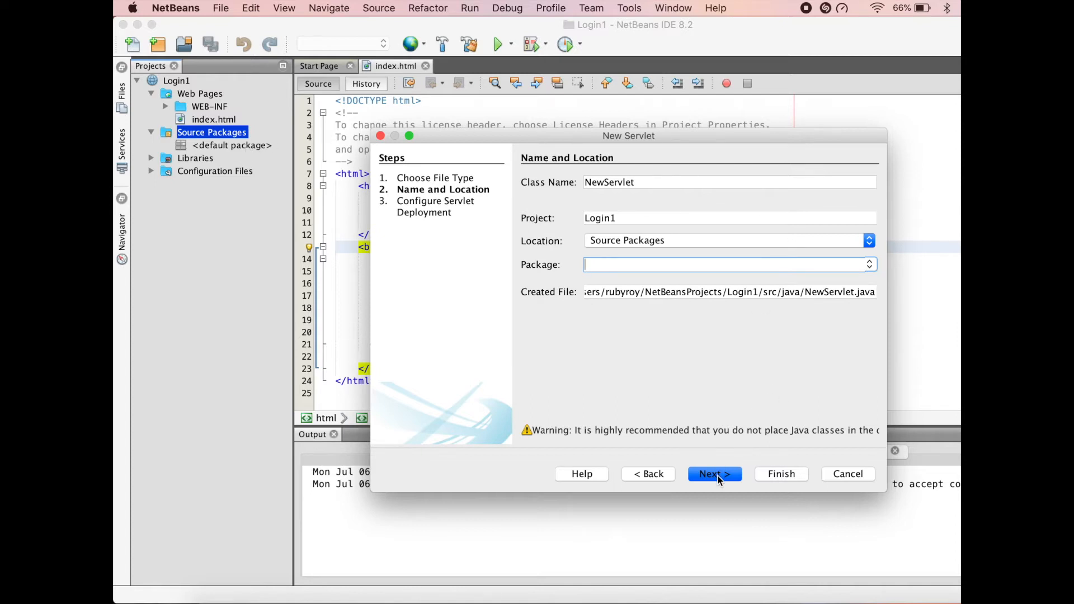
click(713, 474)
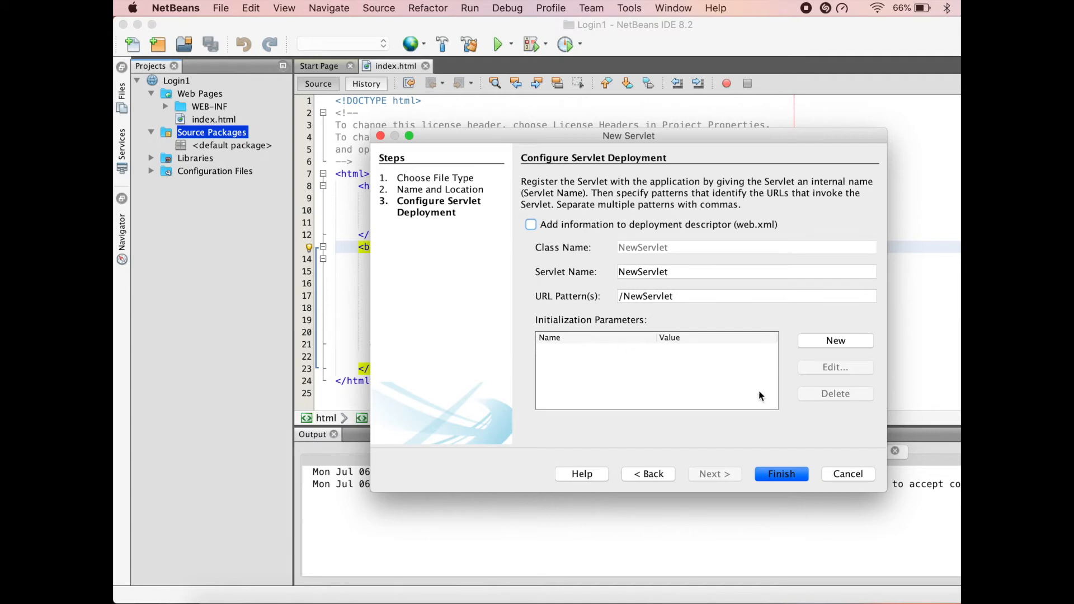
click(780, 473)
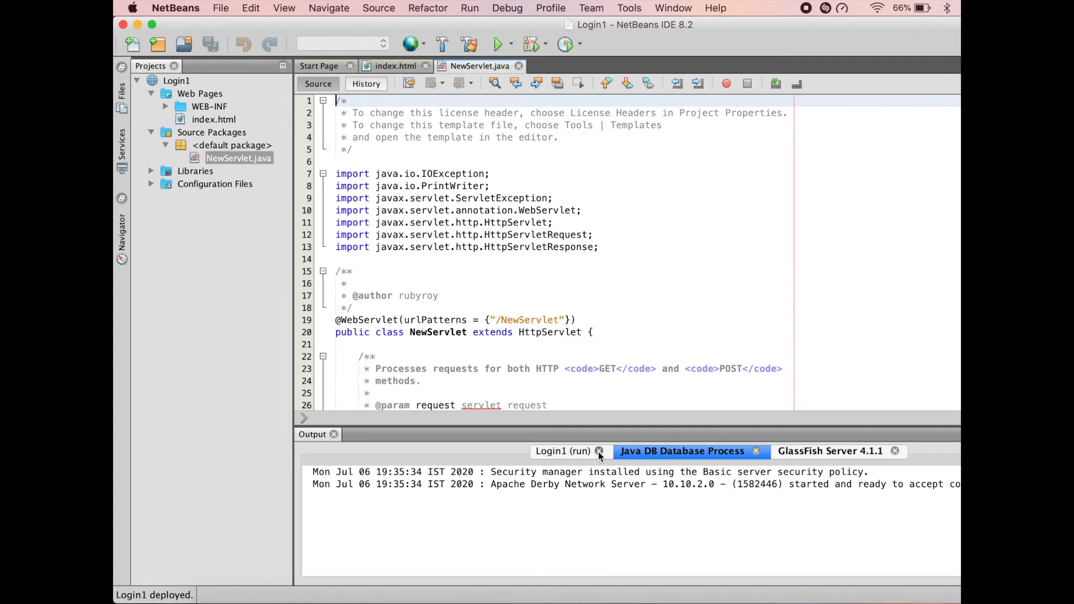
Scroll to processRequest and place the caret after the out.println("<body>") line
click(828, 451)
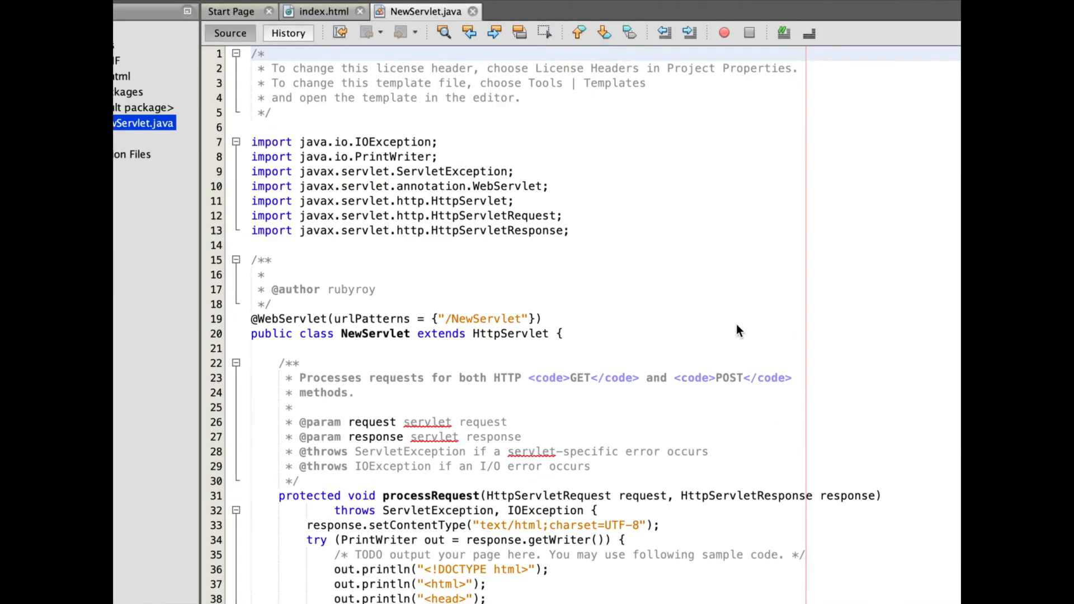
scroll(down, 3)
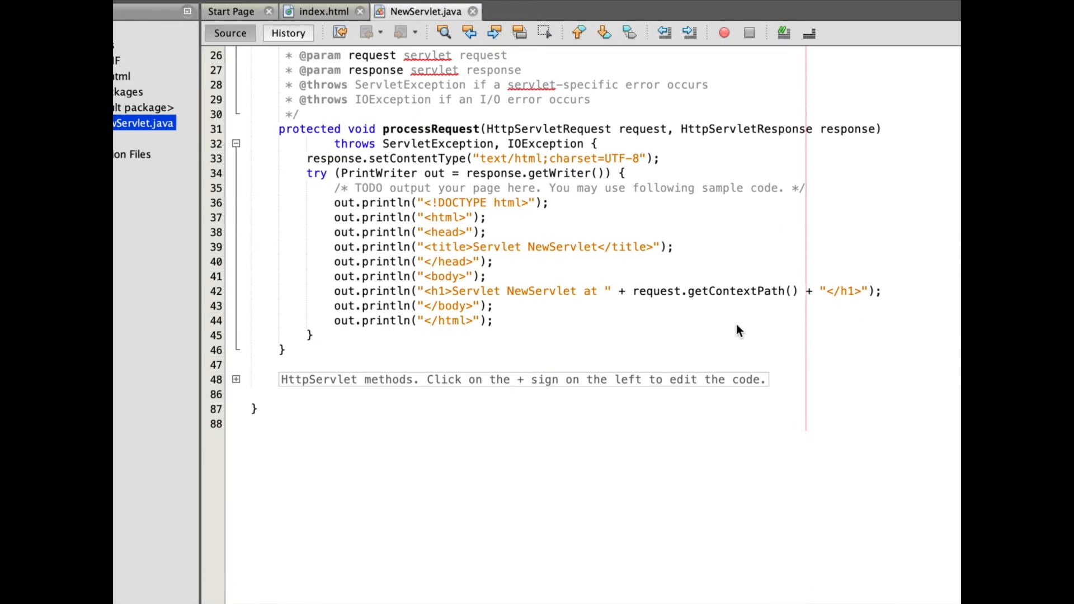
scroll(up, 3)
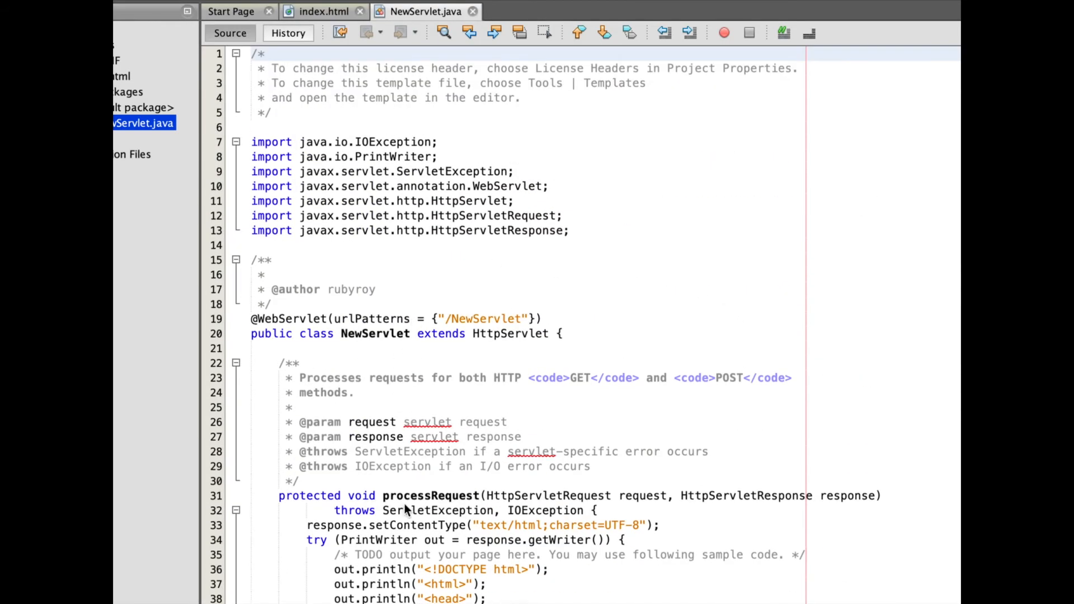
scroll(down, 3)
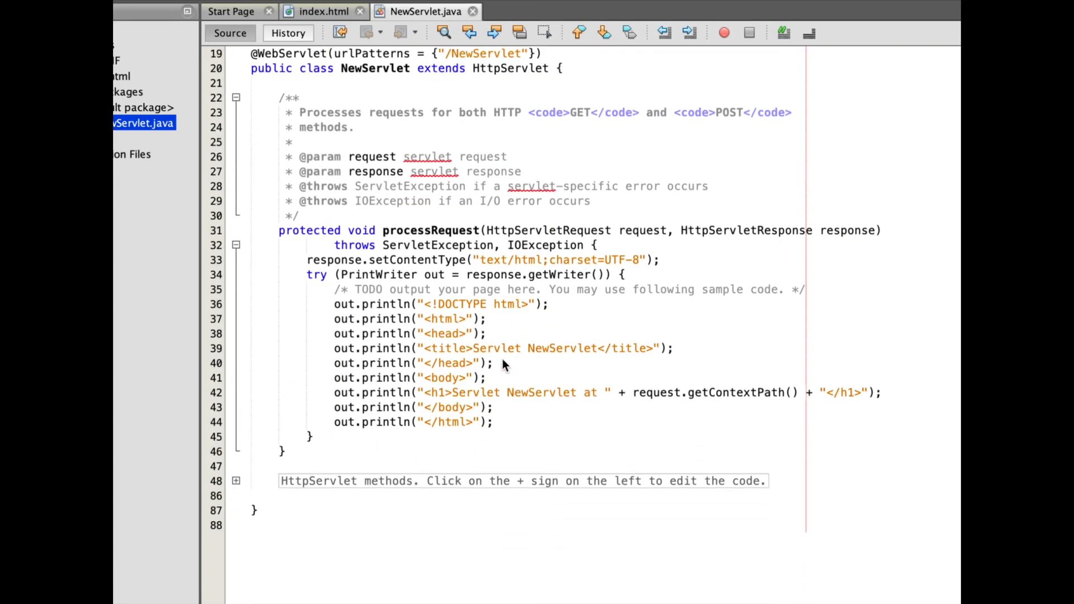
click(495, 378)
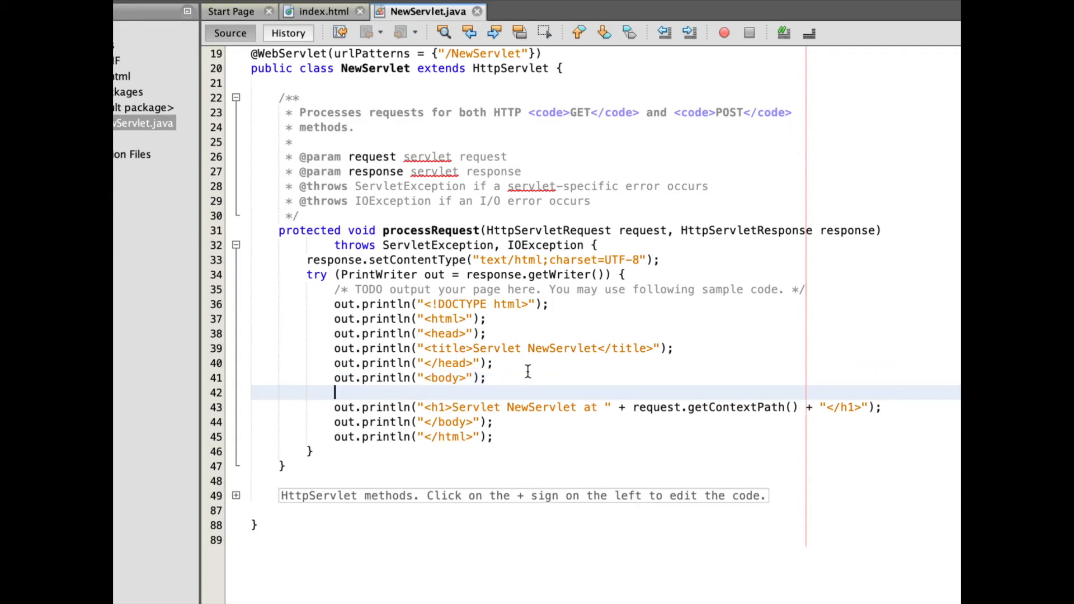
mouse_move(560, 316)
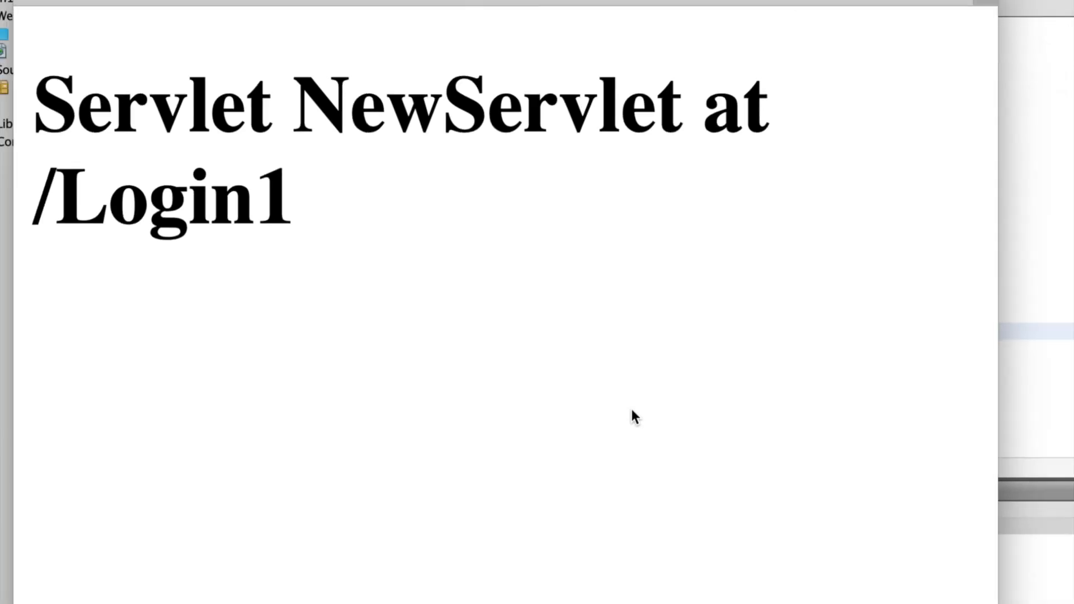
mouse_move(80, 34)
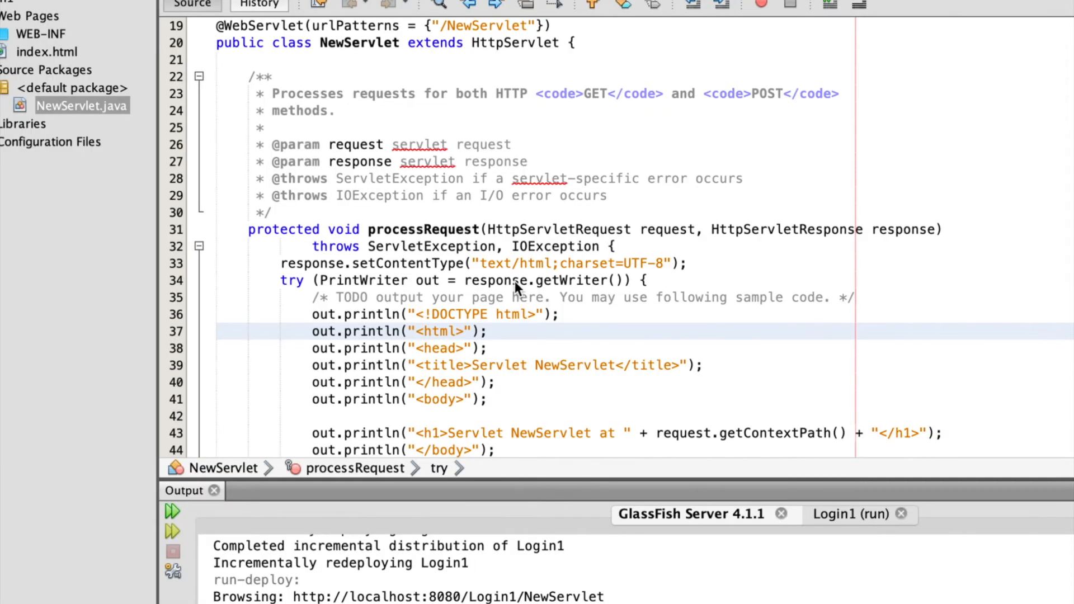
Close the GlassFish Server and Login1 (run) output tabs
scroll(down, 3)
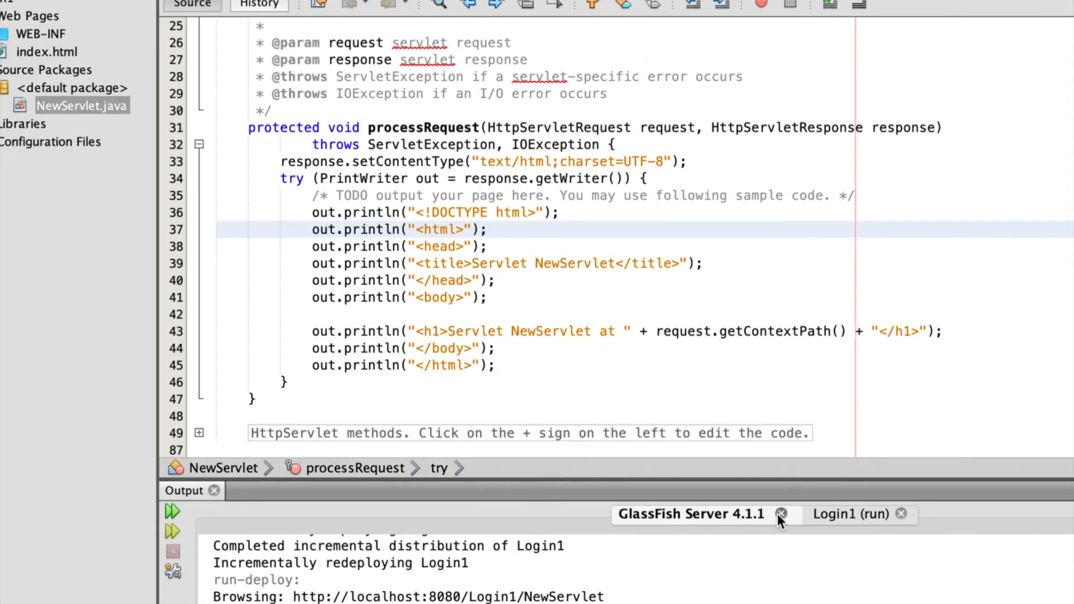
click(849, 514)
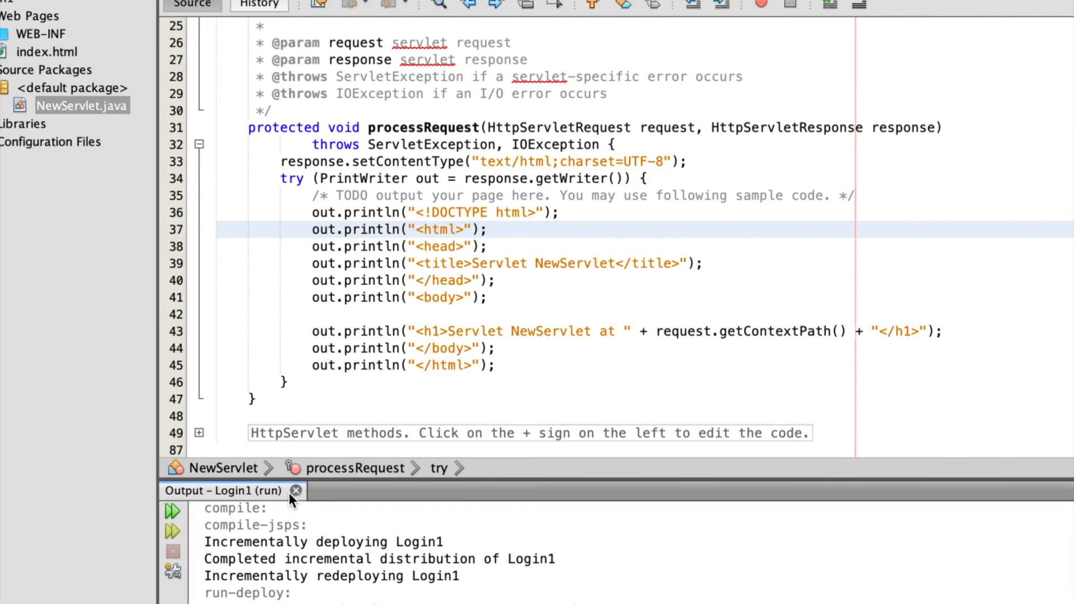
click(296, 491)
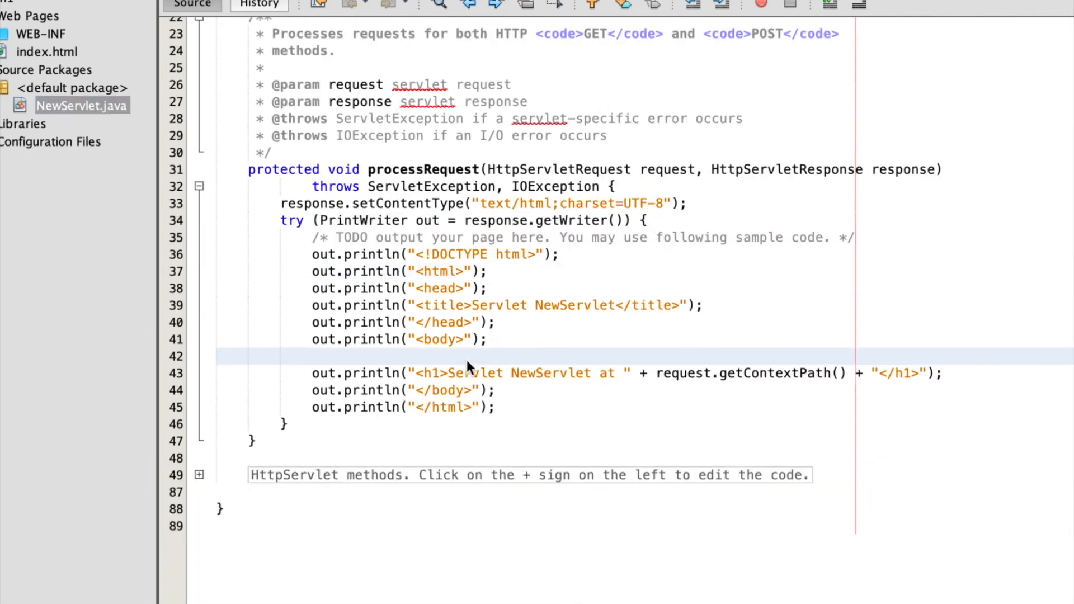
Add String user = request.getParameter("u") and a matching pass line reading "p"
key(enter)
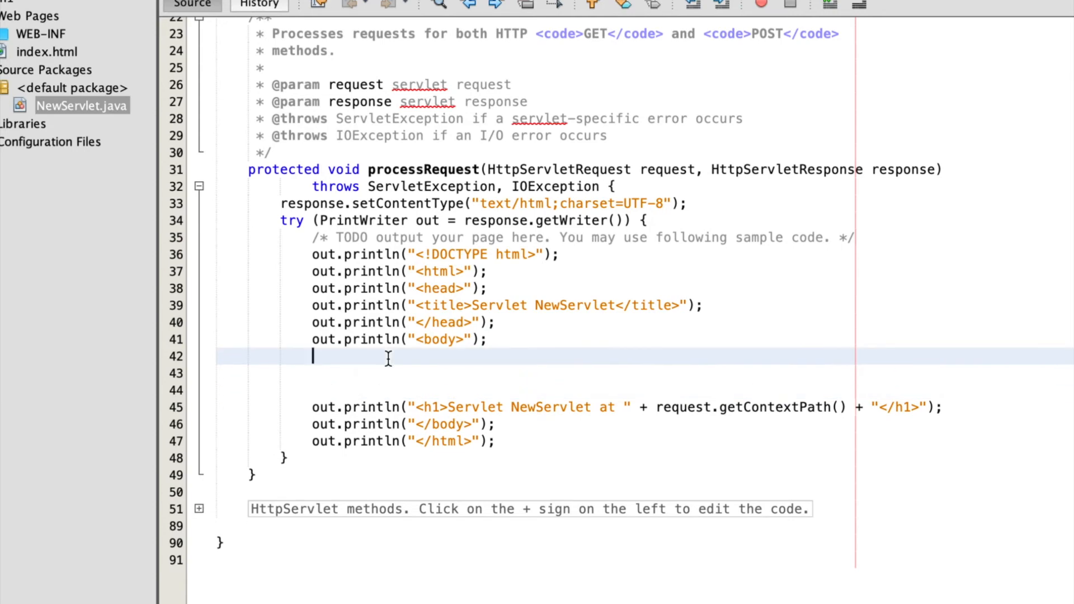
text(String)
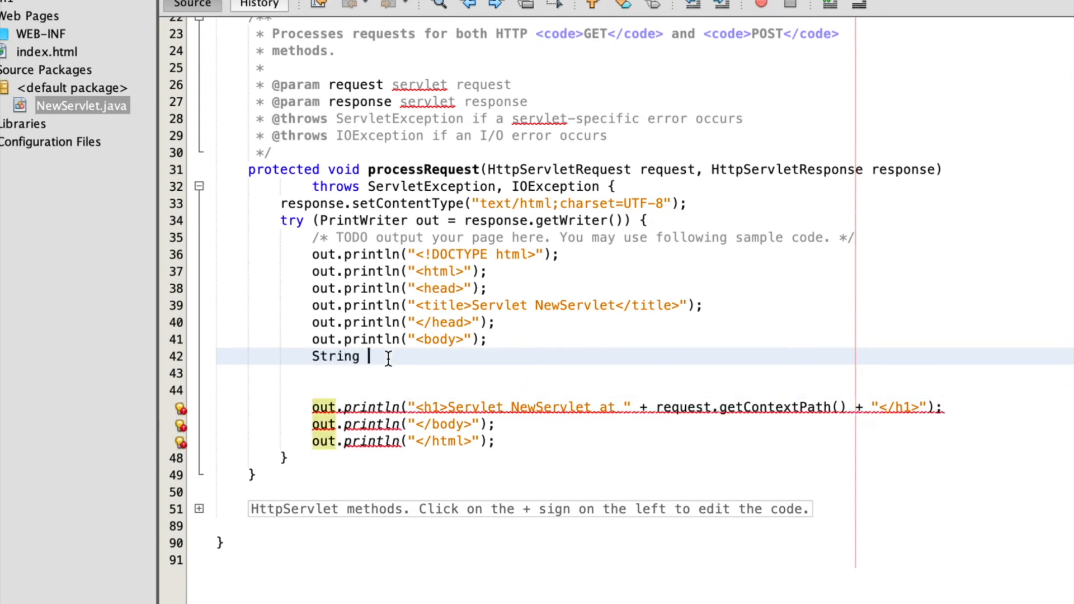
text(user)
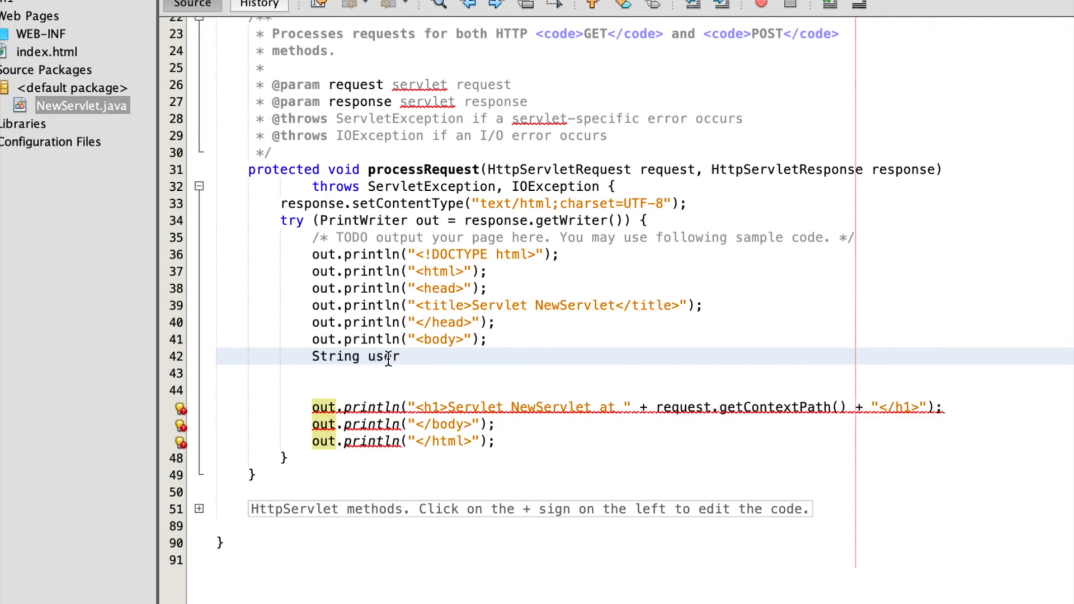
text(=)
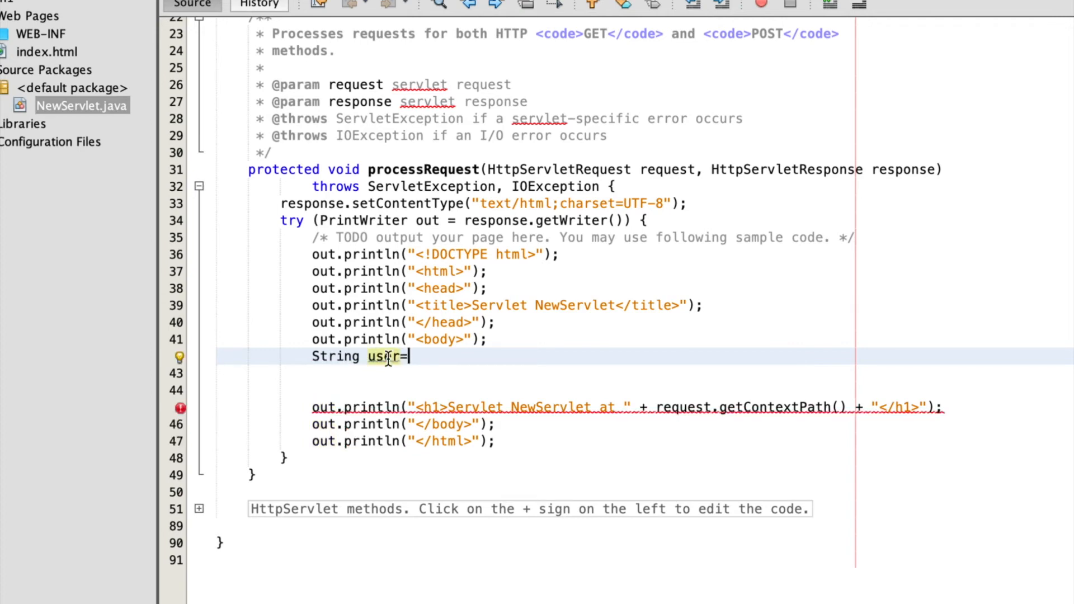
key(enter)
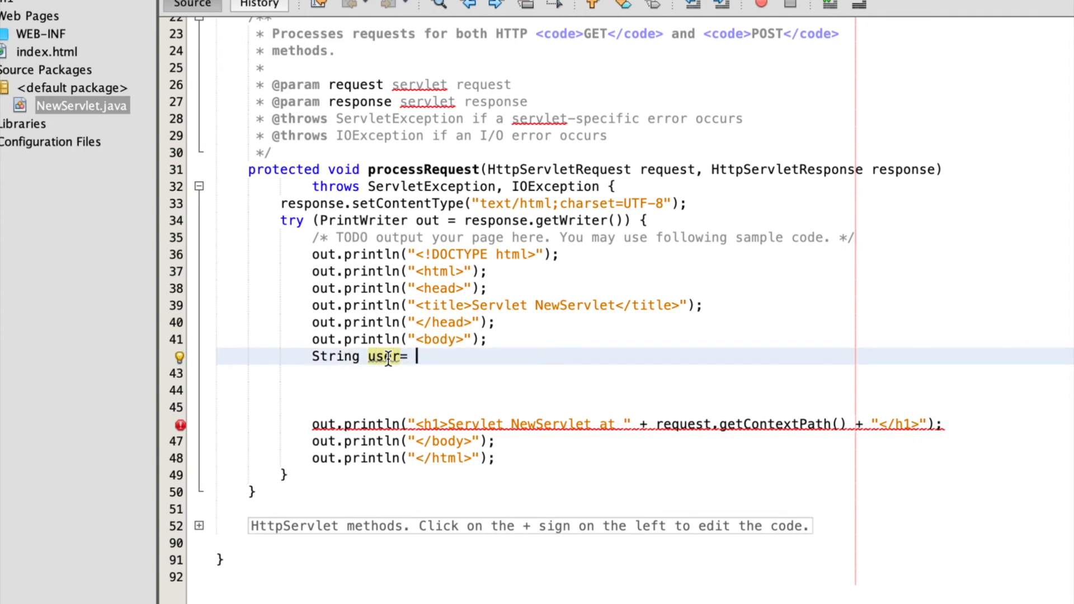
text(request)
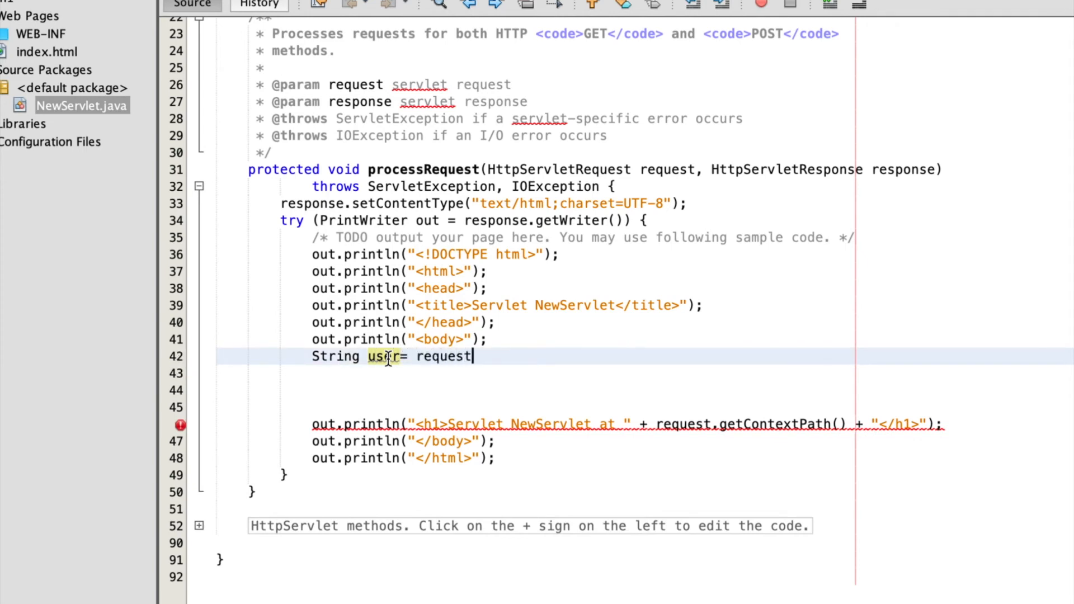
text(.)
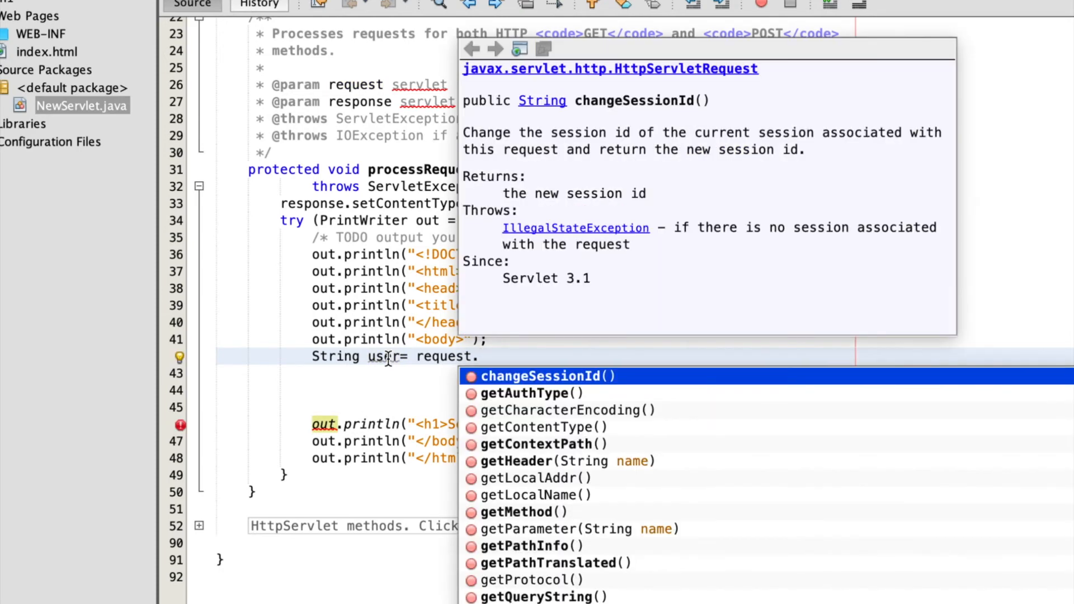
text(getpa)
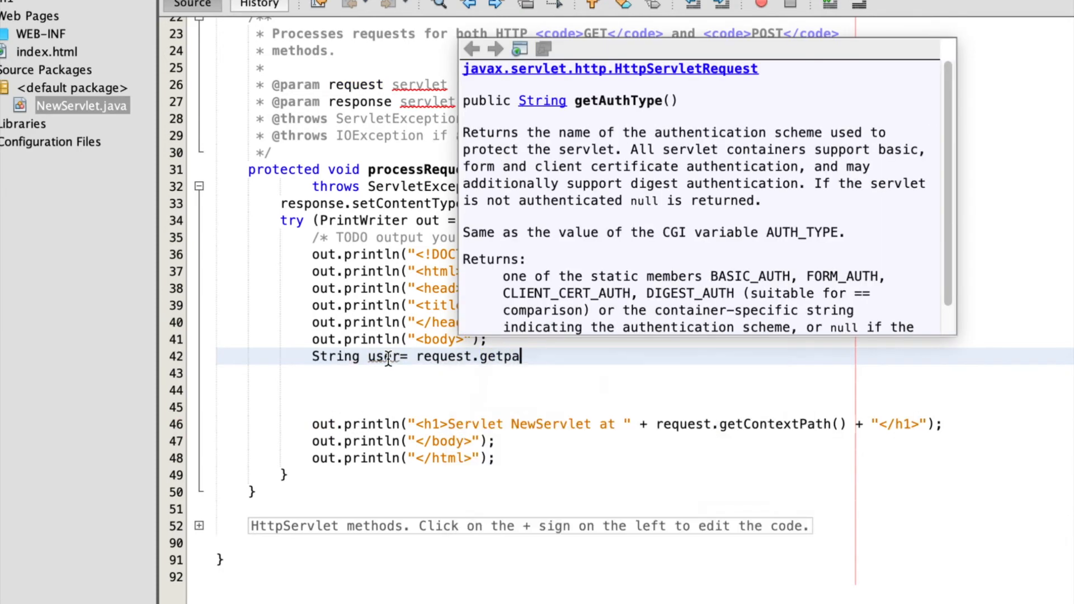
text(rameter(")
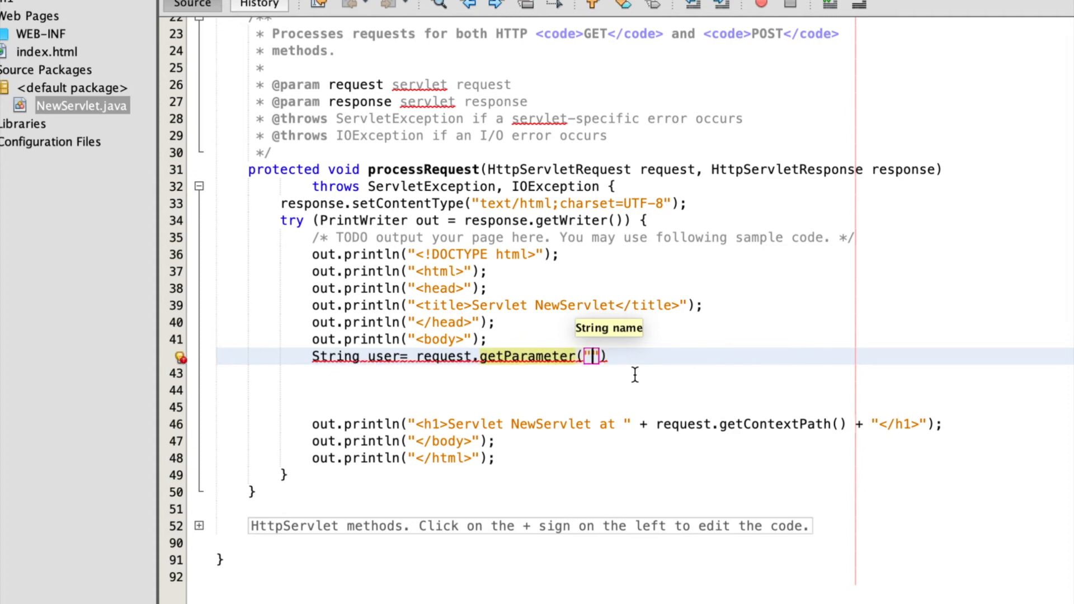
text(u)
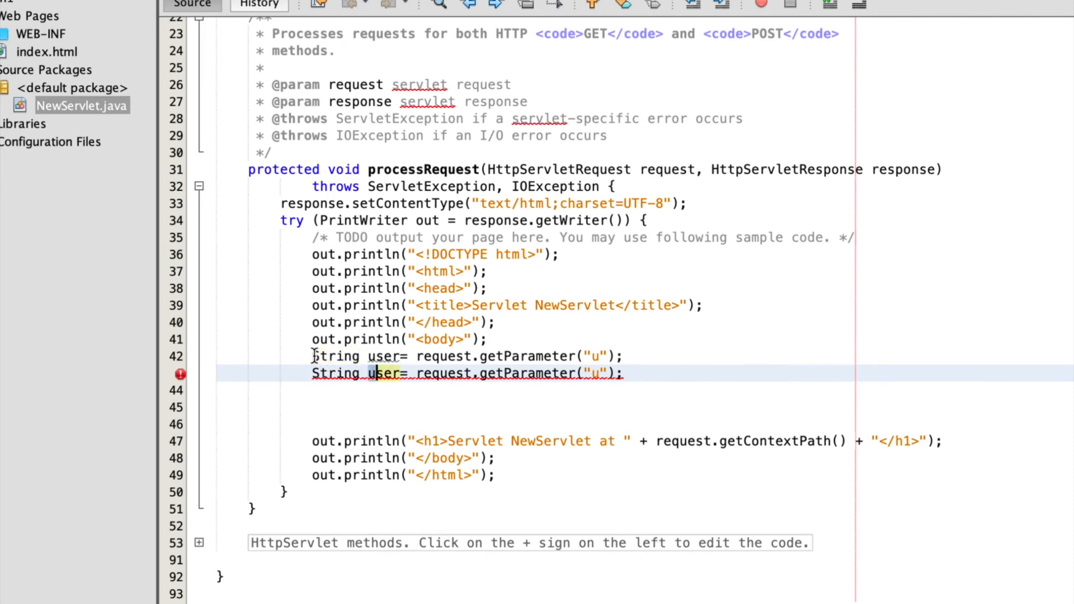
text(pass)
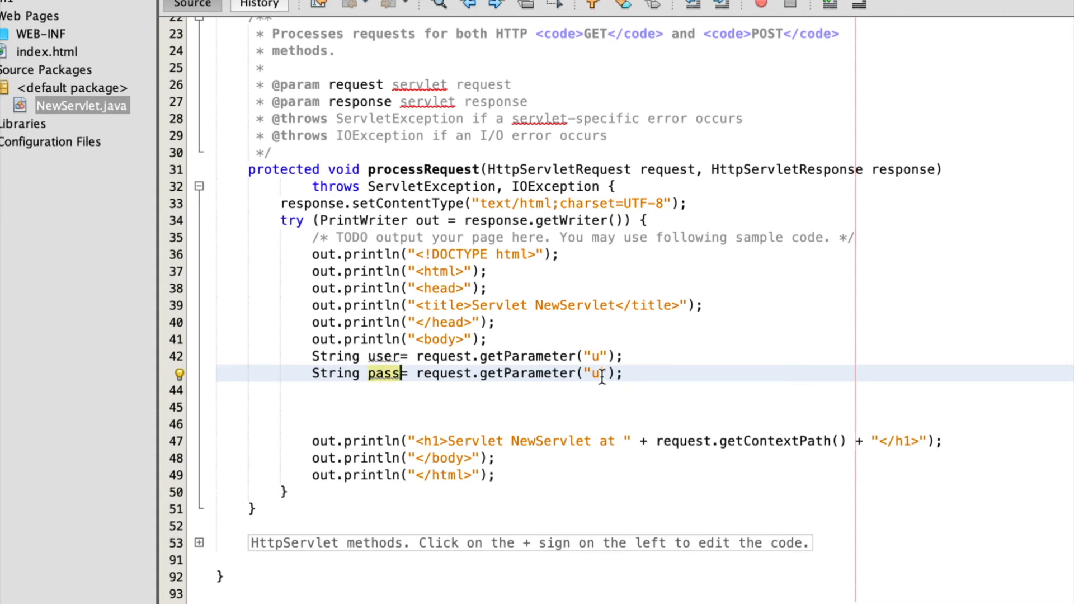
text(p)
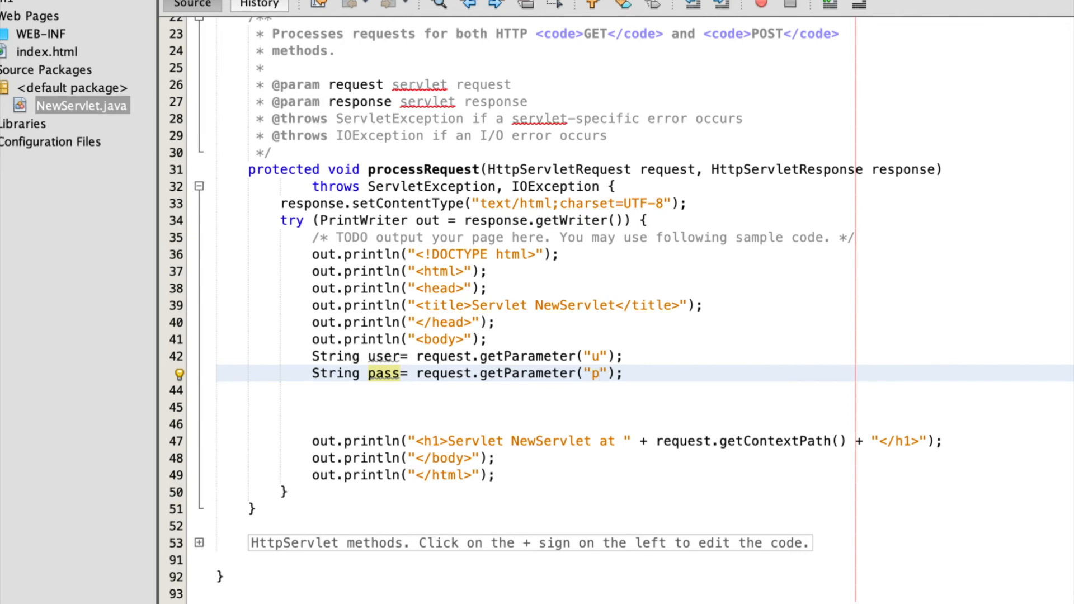
In index.html, enter u and p as the Username and Password input names
click(46, 52)
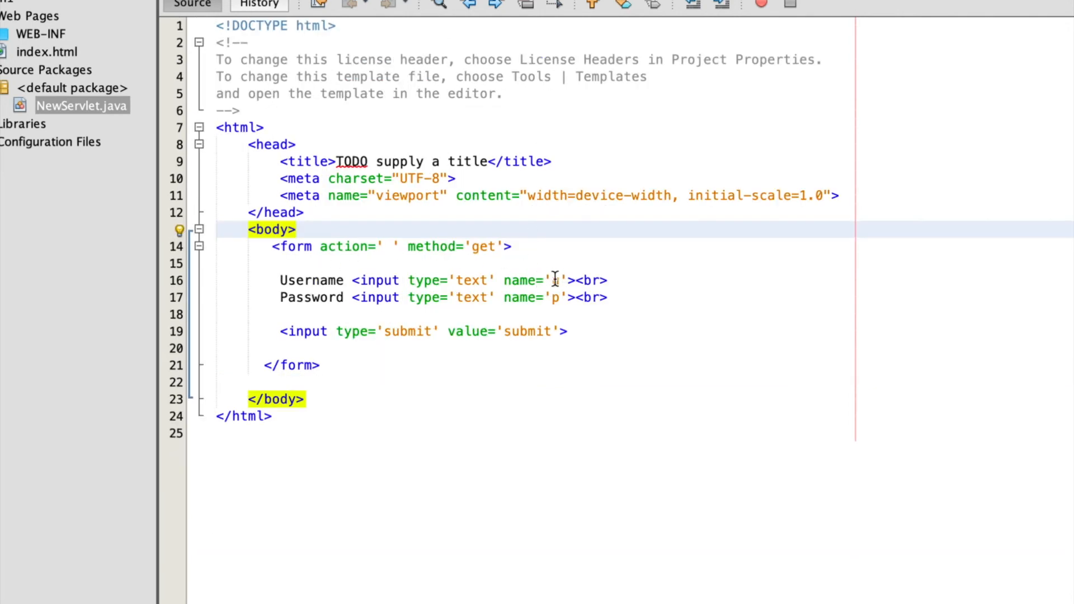
text(u)
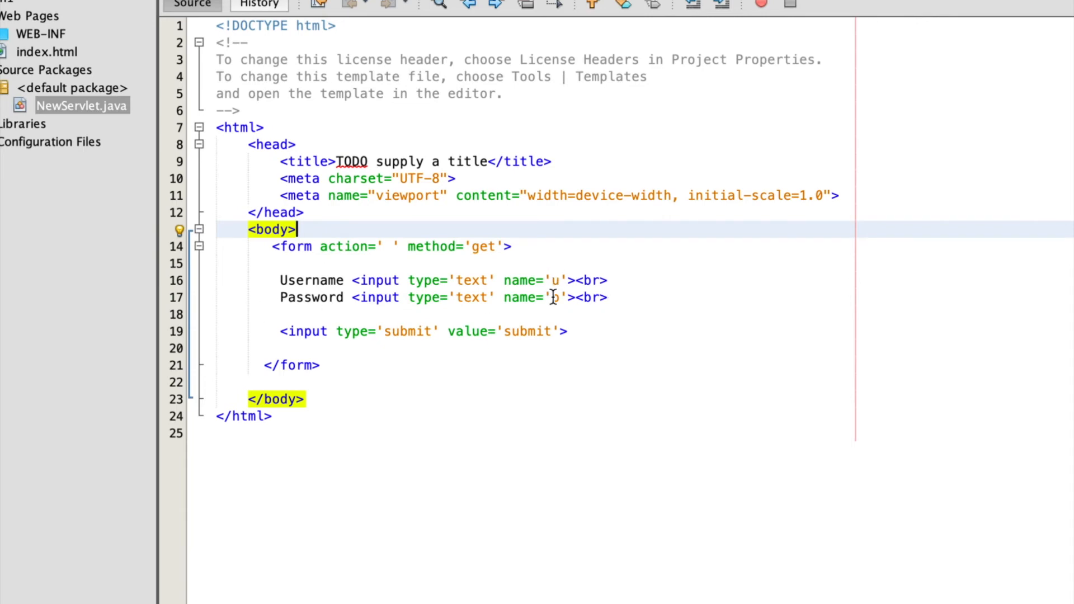
text(p)
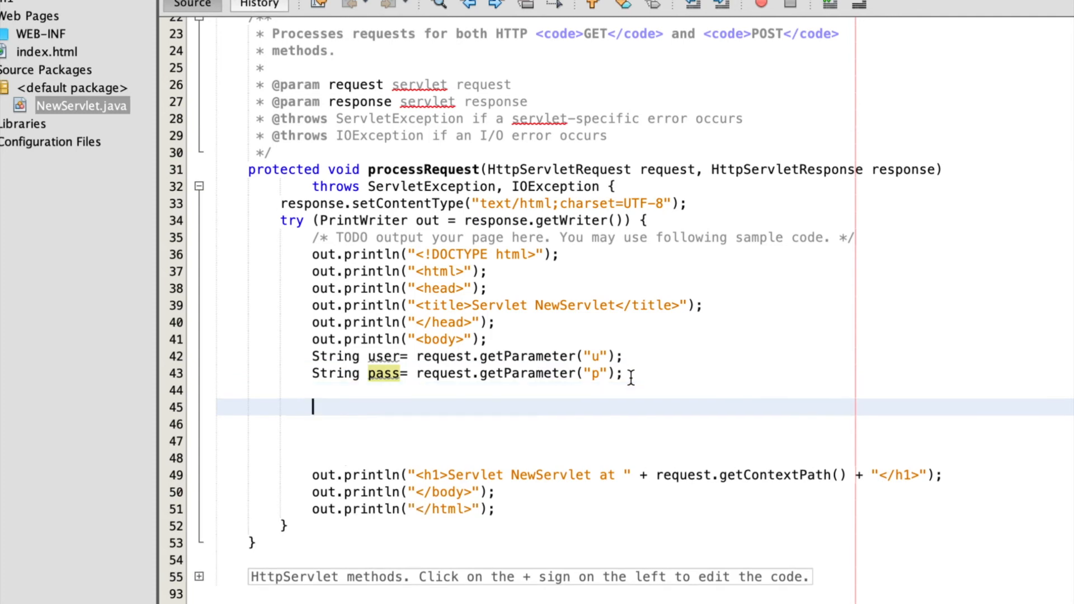
Type an if condition testing pass.equalsIgnoreCase("sys")
text(if)
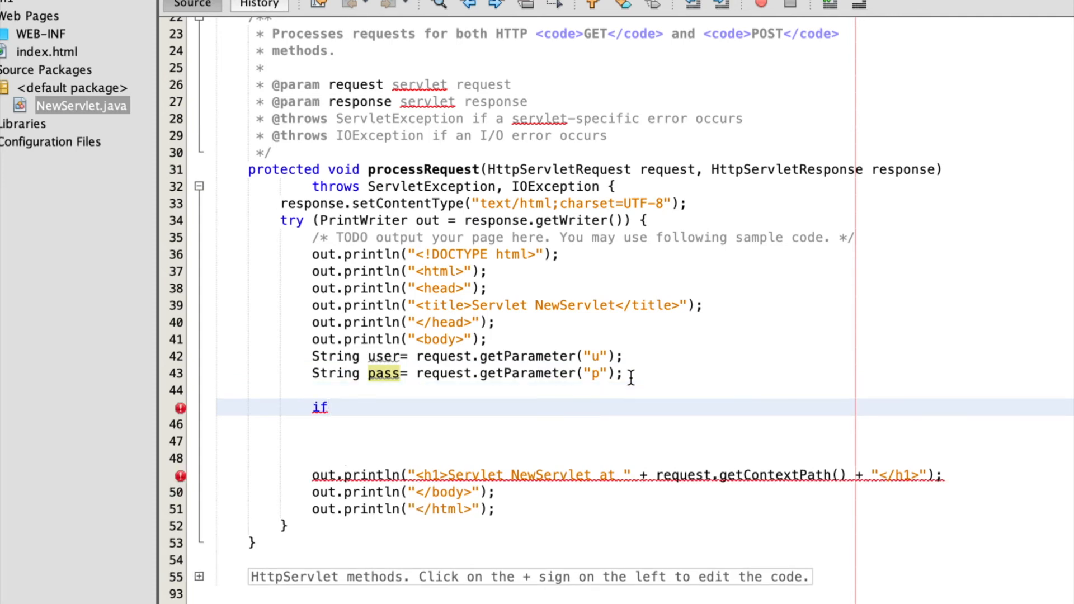
text(())
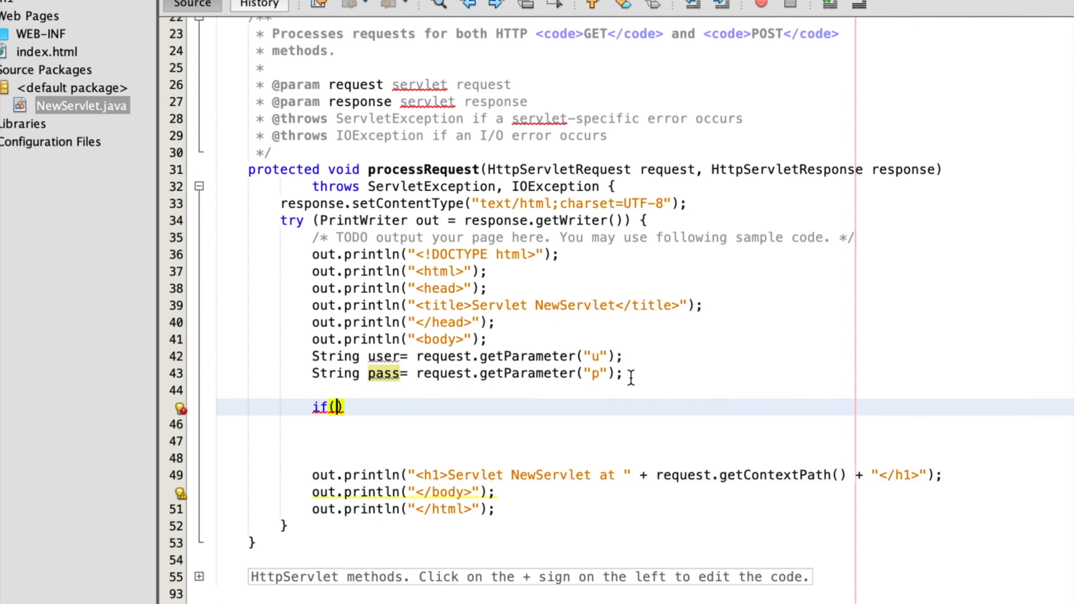
text(pass)
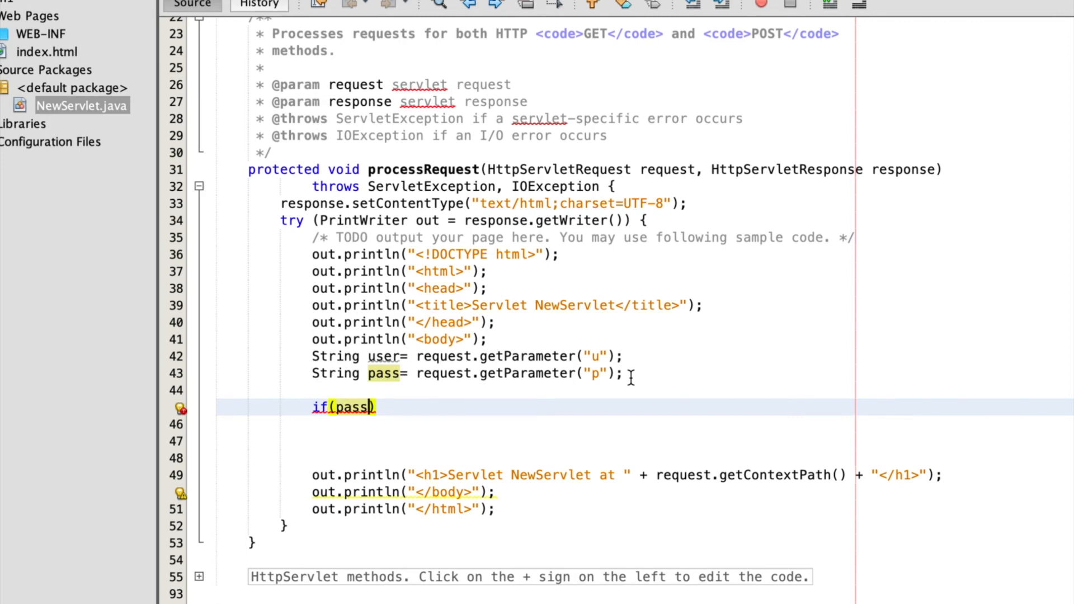
text(.equalsIgnoreCase()
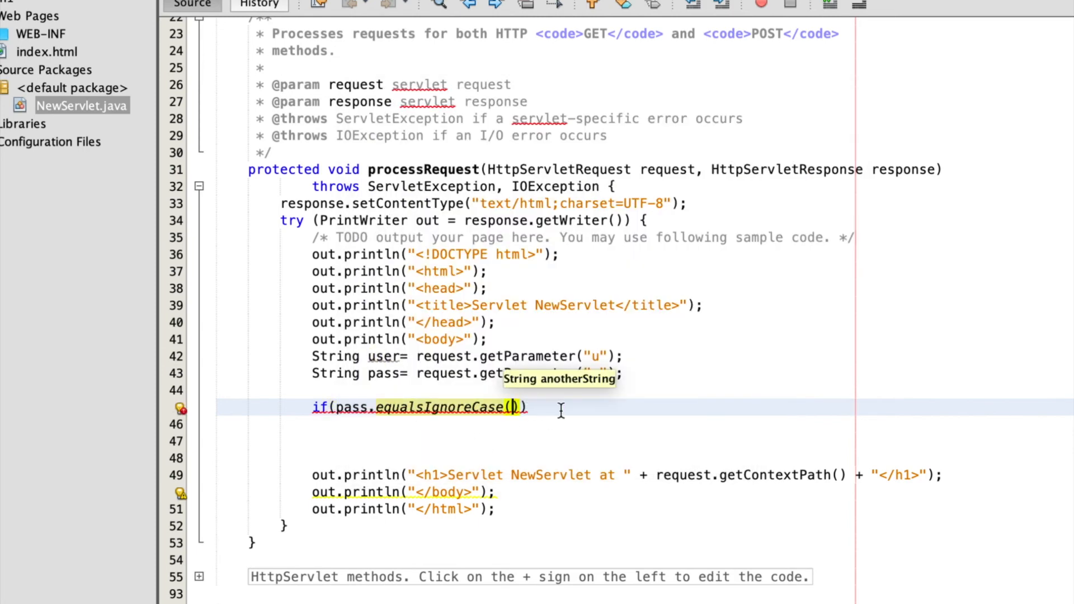
text("sys)
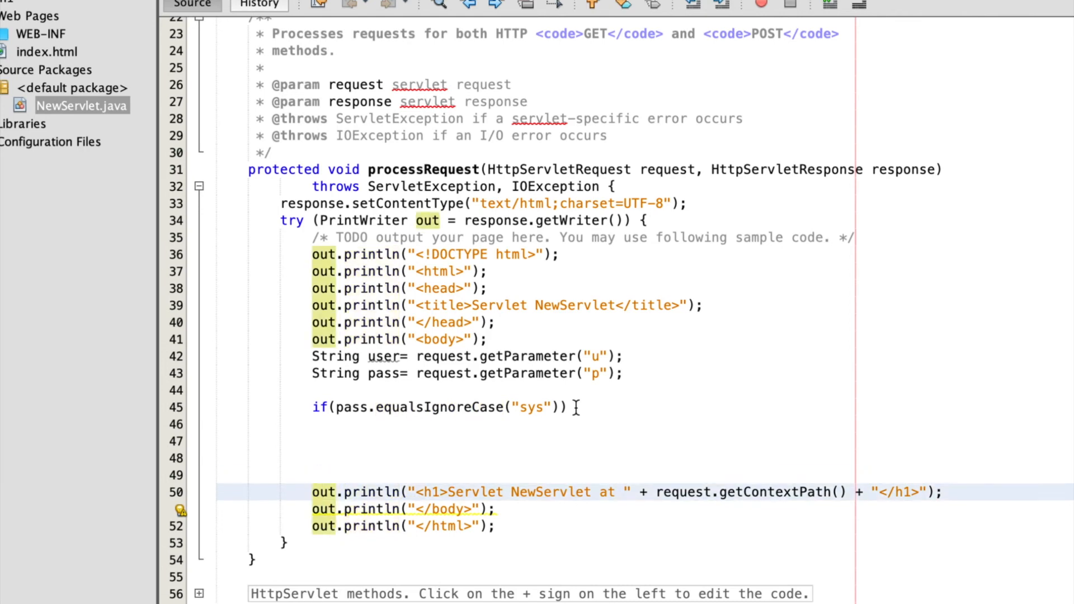
Print "<h1>Hello " + user in the if branch and "Login Failure" in an else branch
click(315, 457)
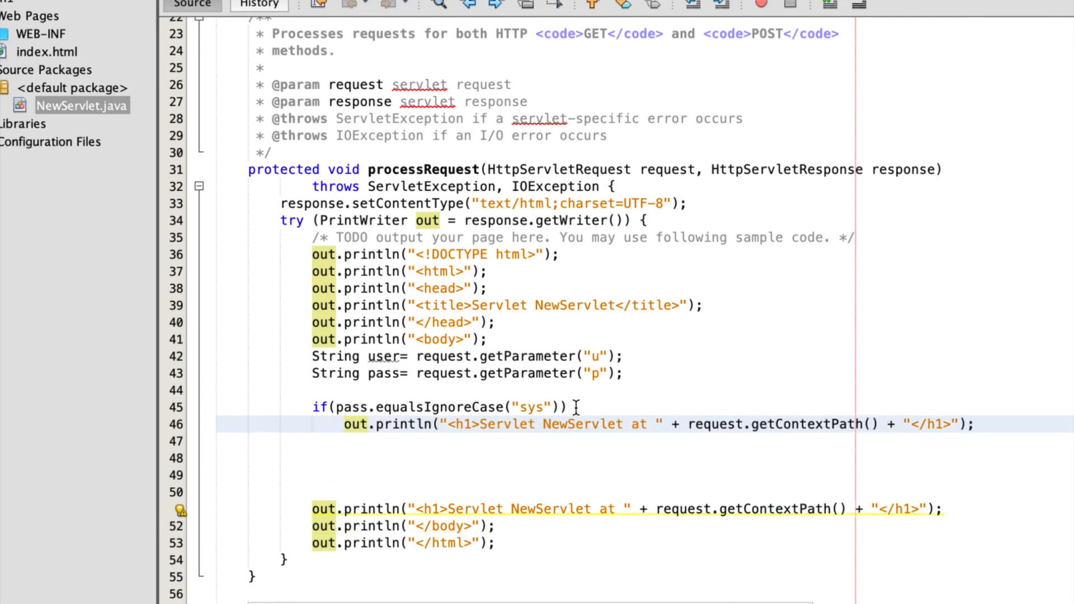
click(328, 458)
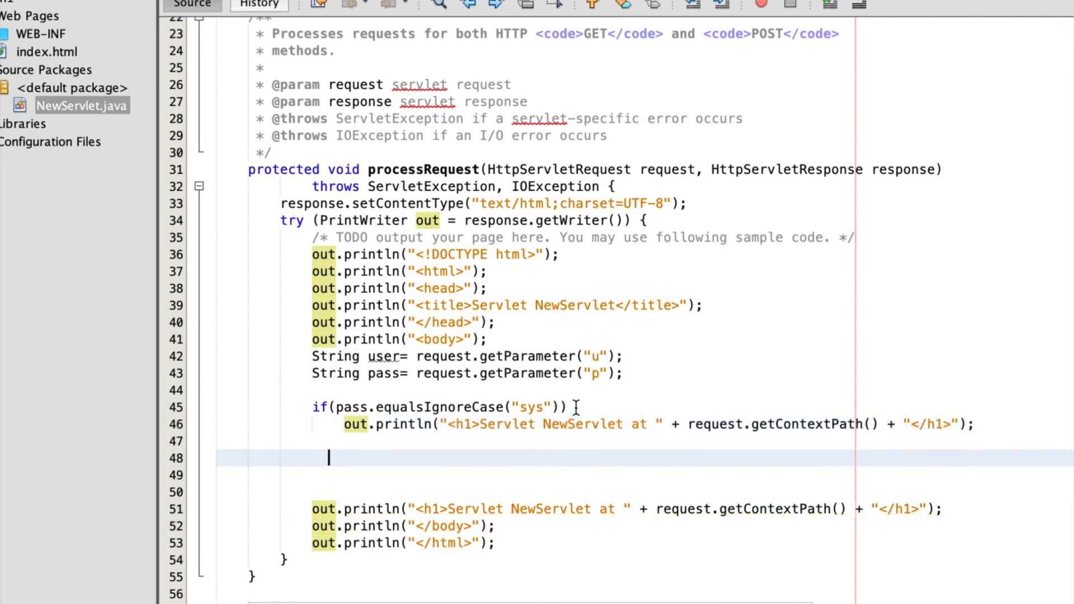
text(else)
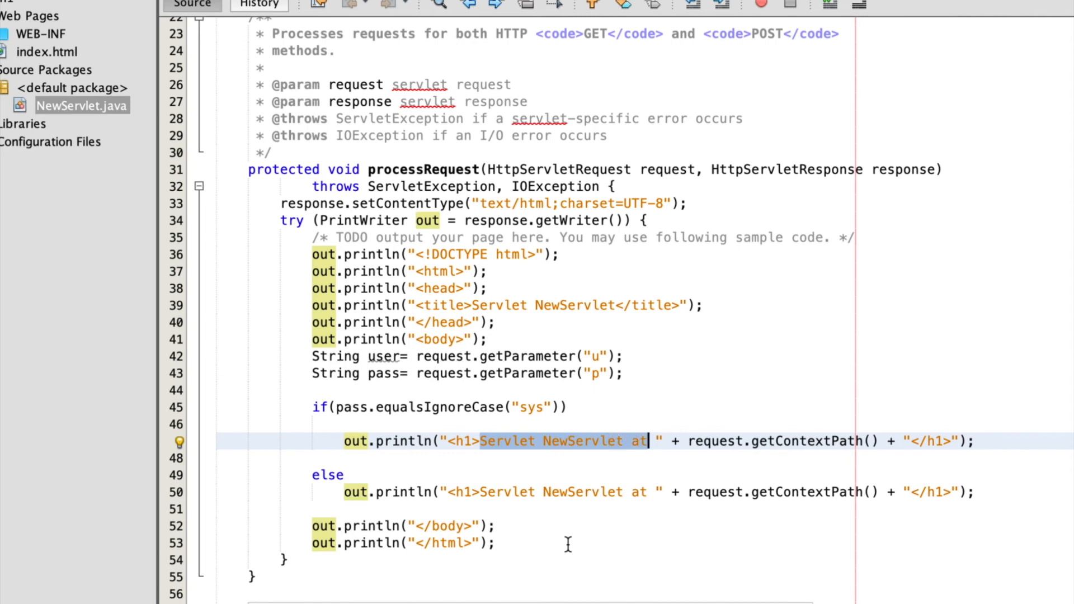
text(Hello)
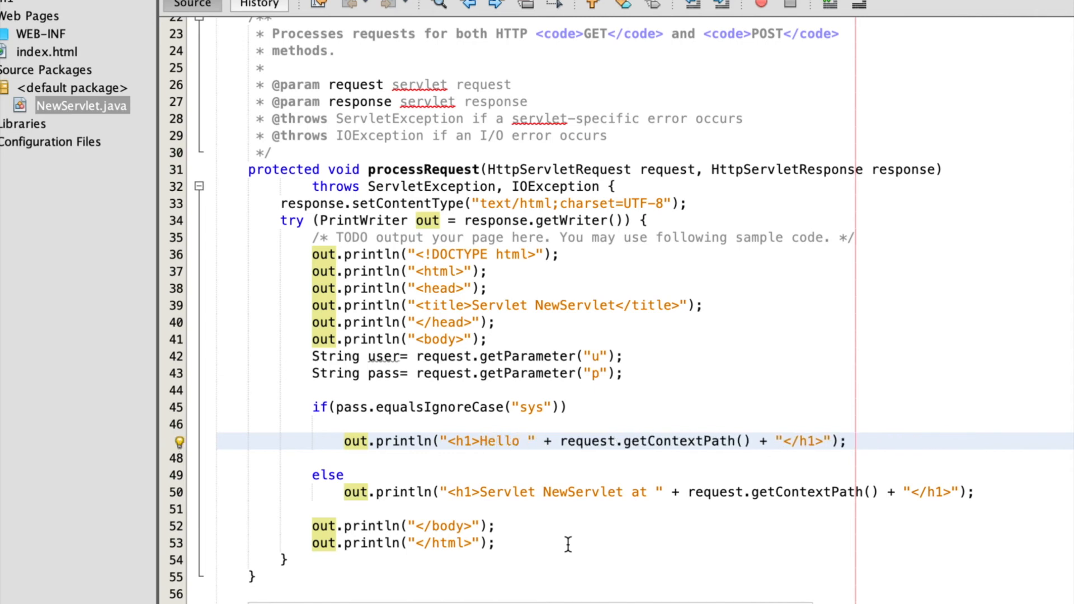
double_click(654, 440)
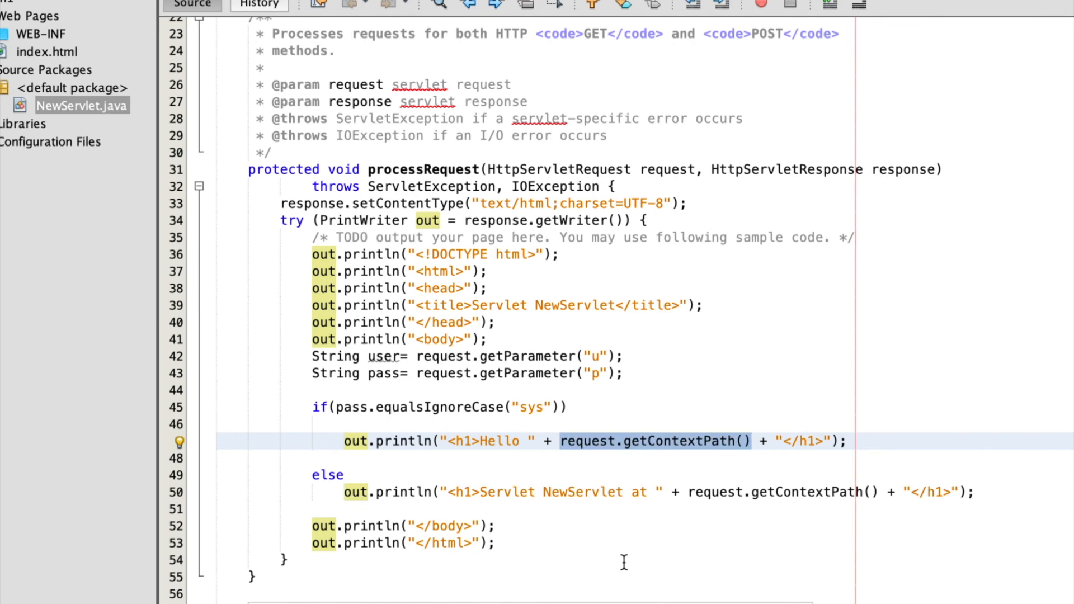
text(use)
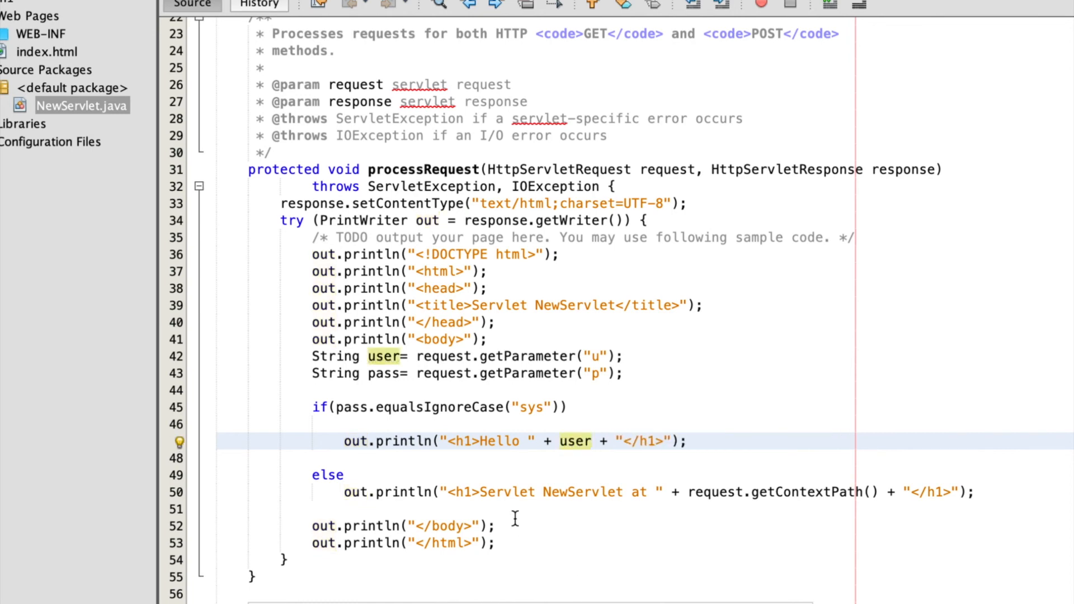
click(483, 491)
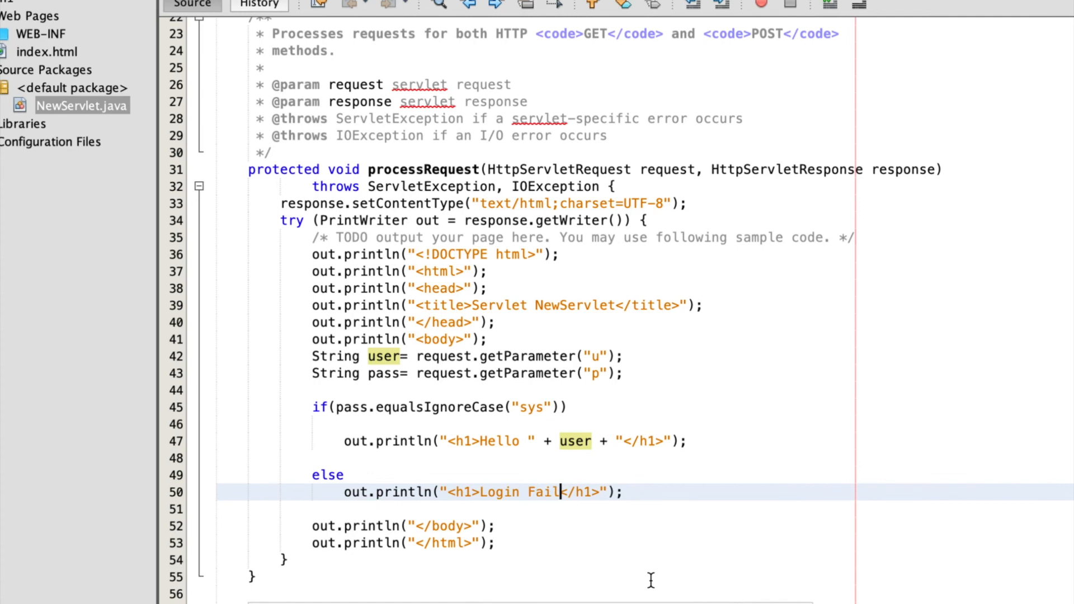
text(ure)
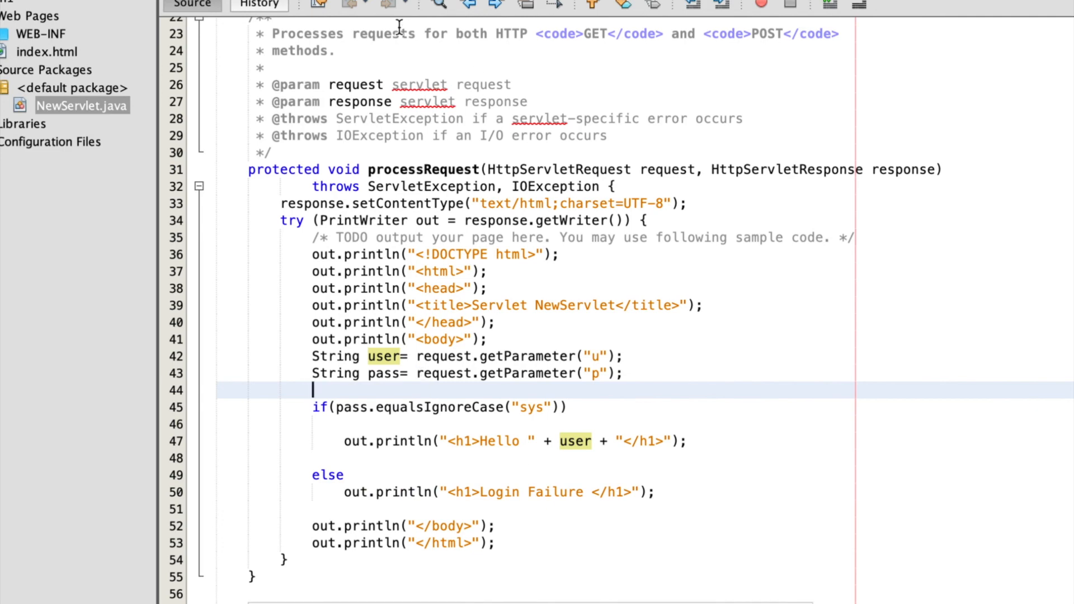
Set the index.html form's action attribute to NewServlet
click(296, 11)
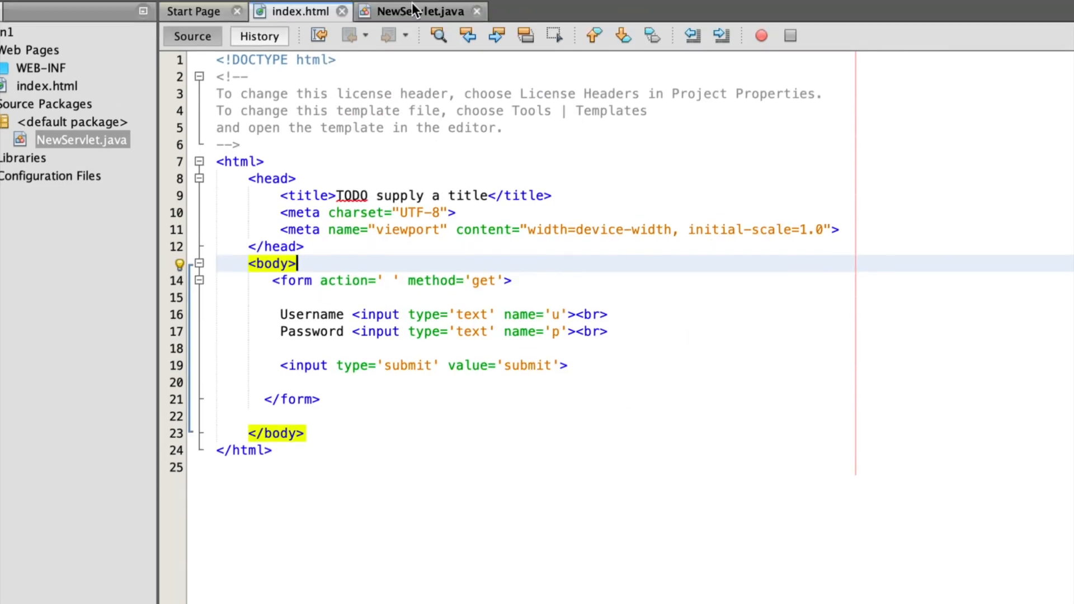
click(390, 280)
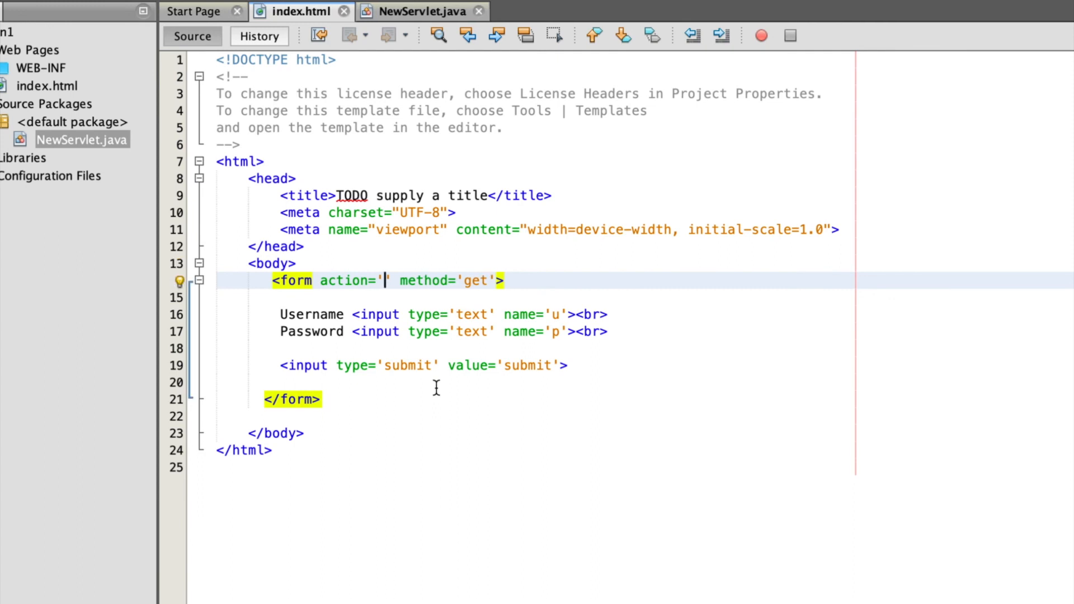
text(New)
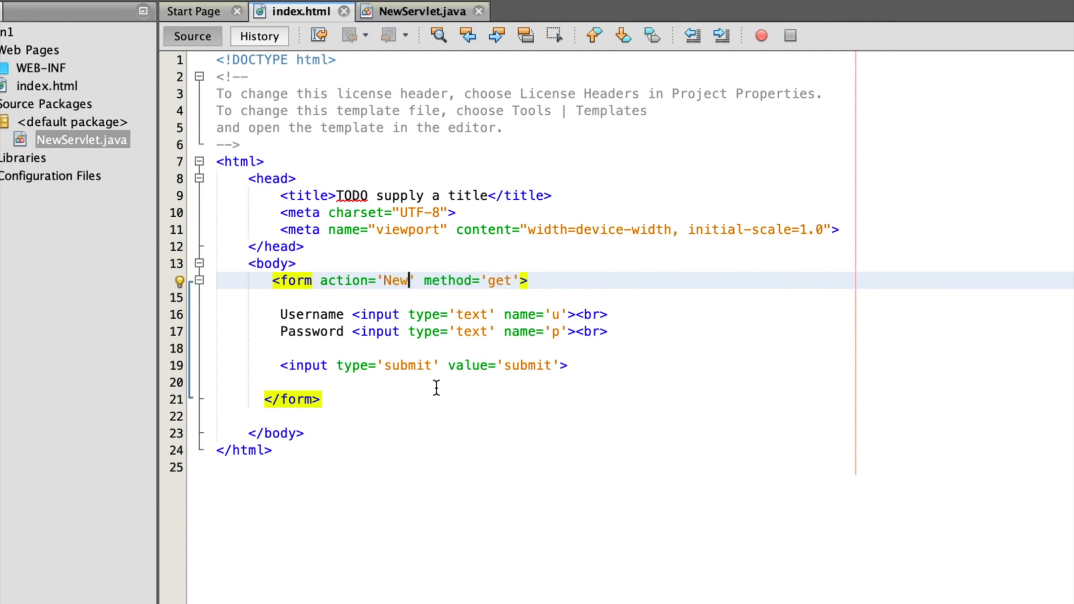
text(Servle)
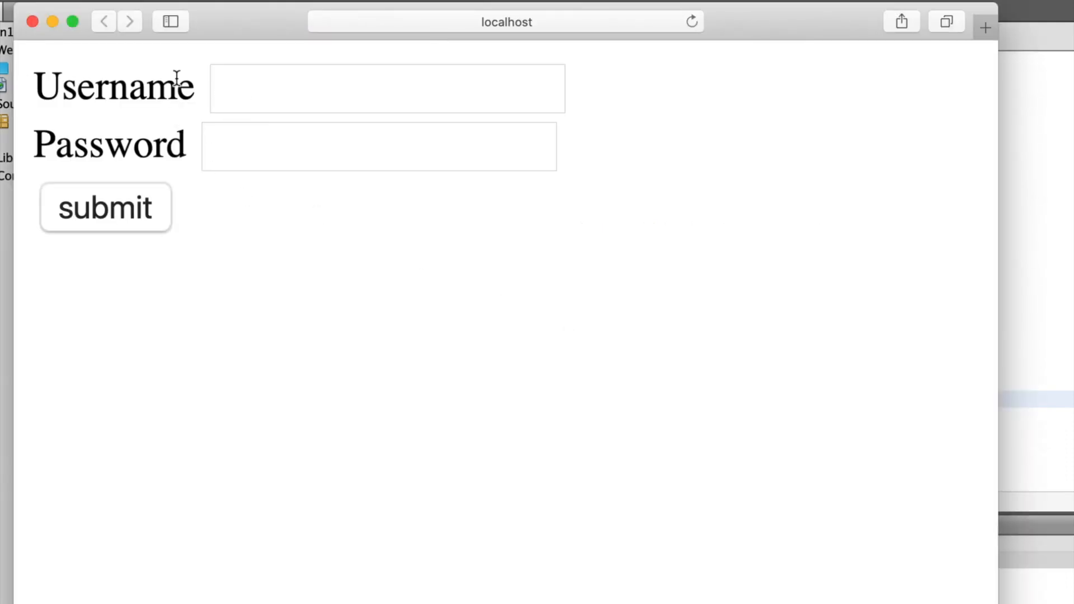
click(387, 88)
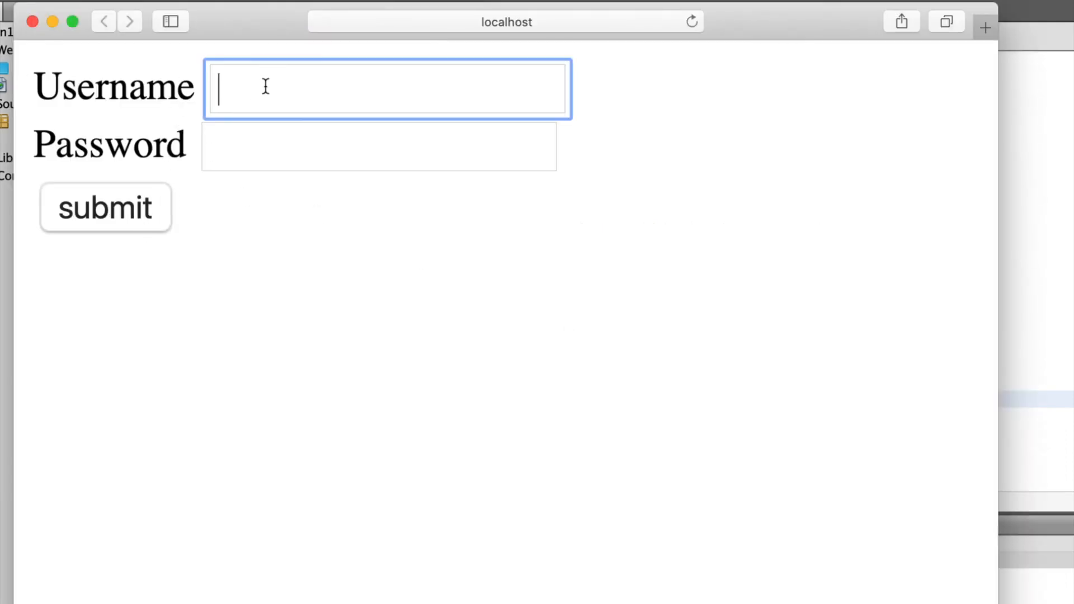
text(rahul)
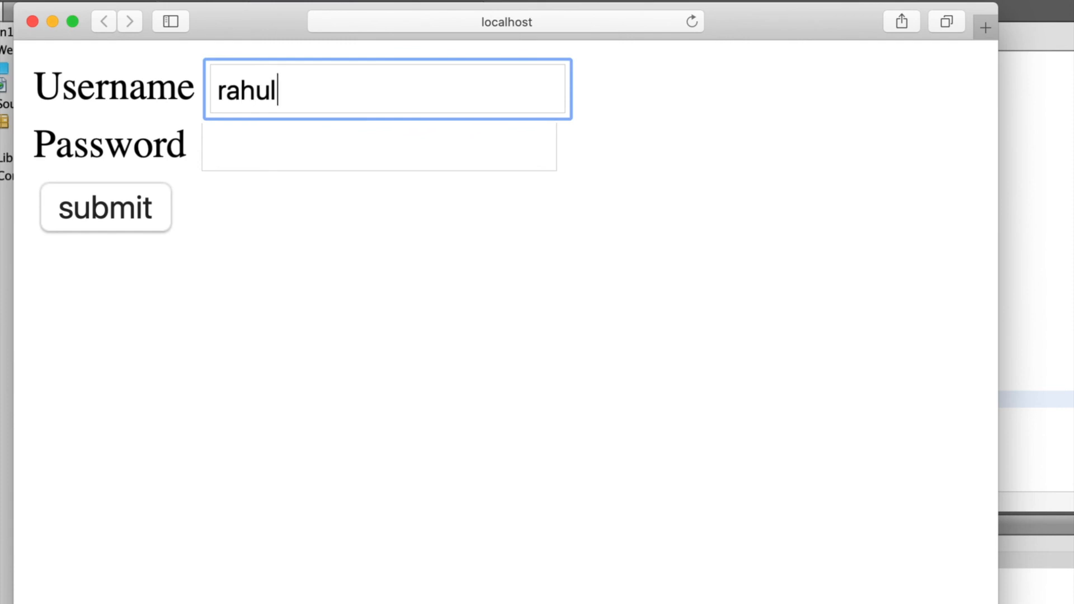
click(378, 147)
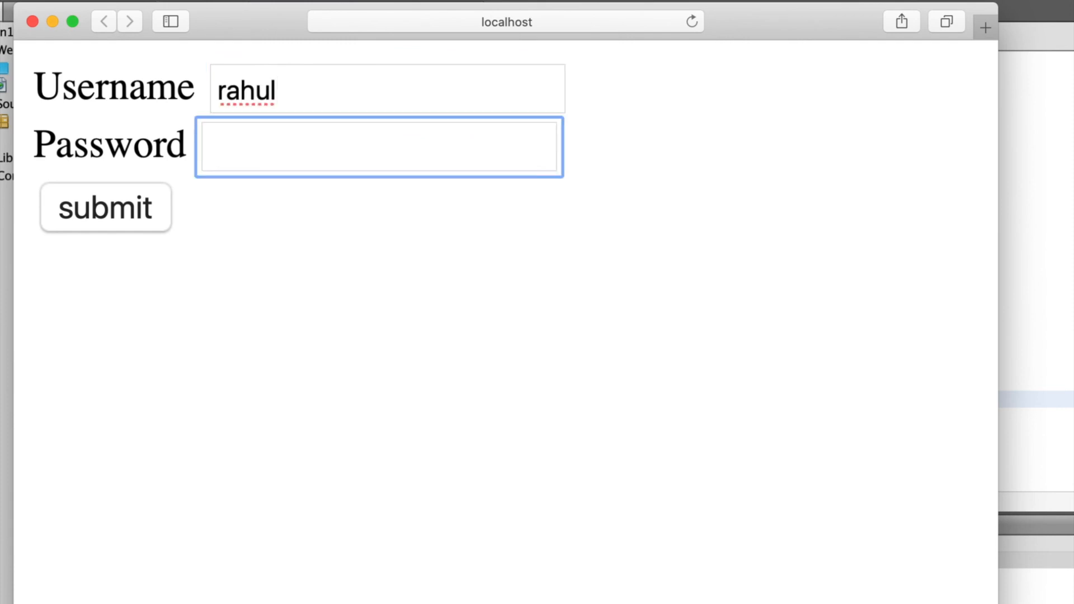
text(sys)
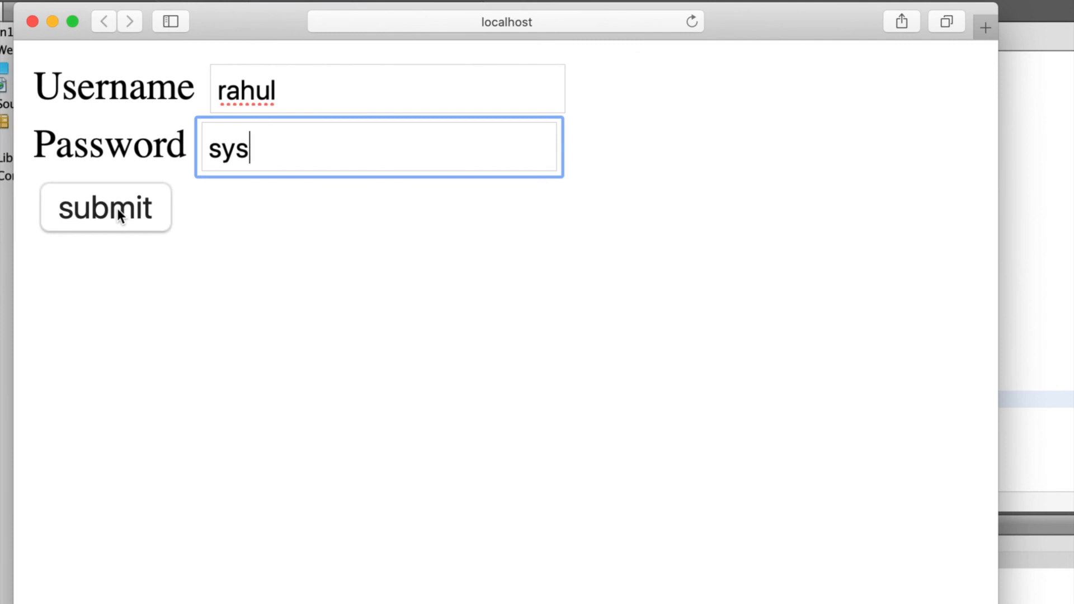
click(106, 207)
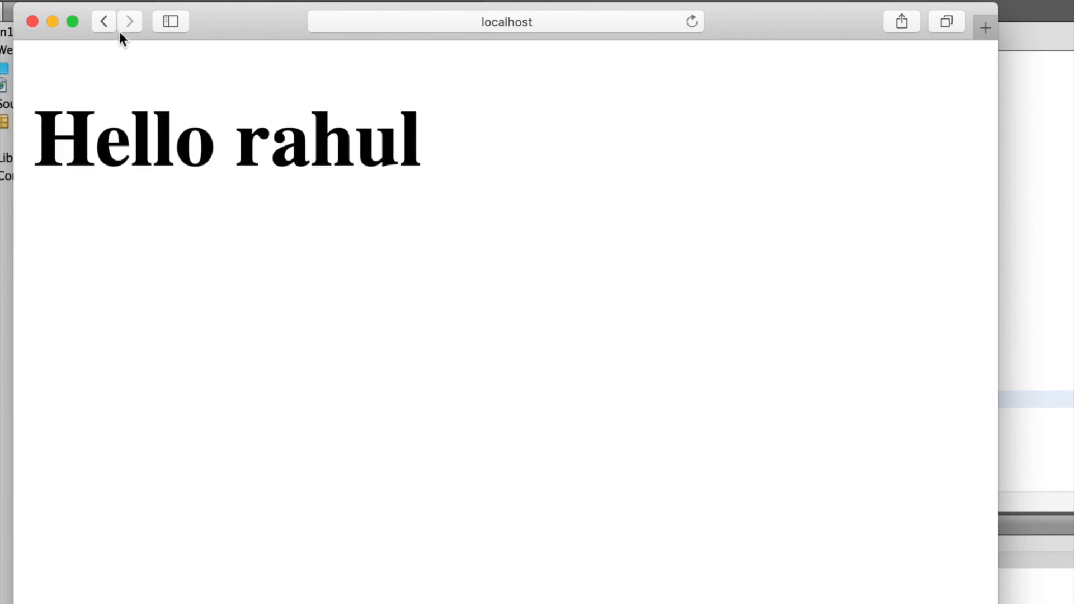
click(104, 21)
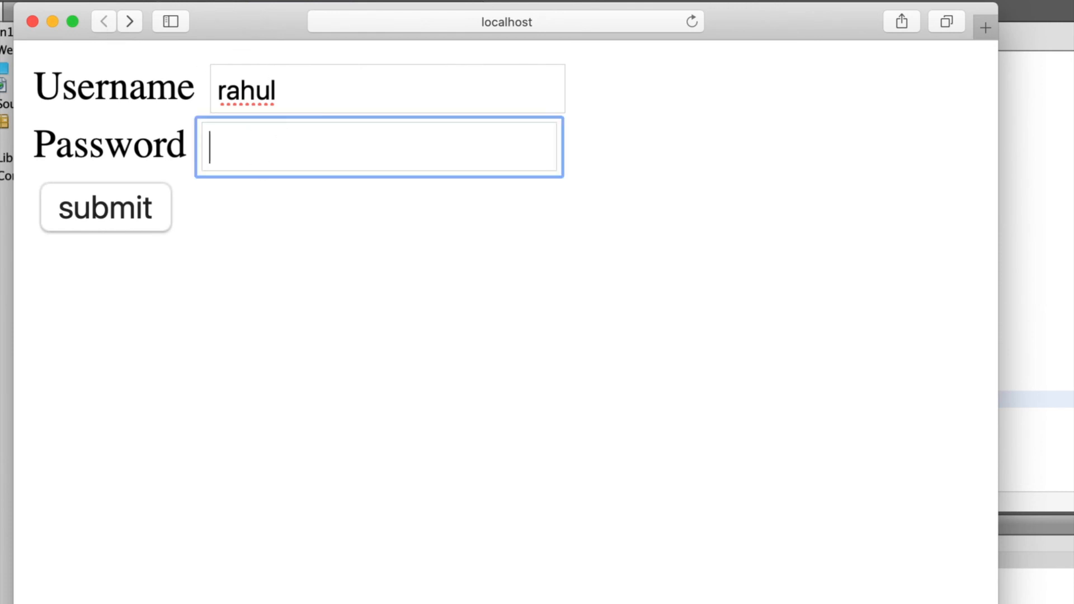
text(rahul)
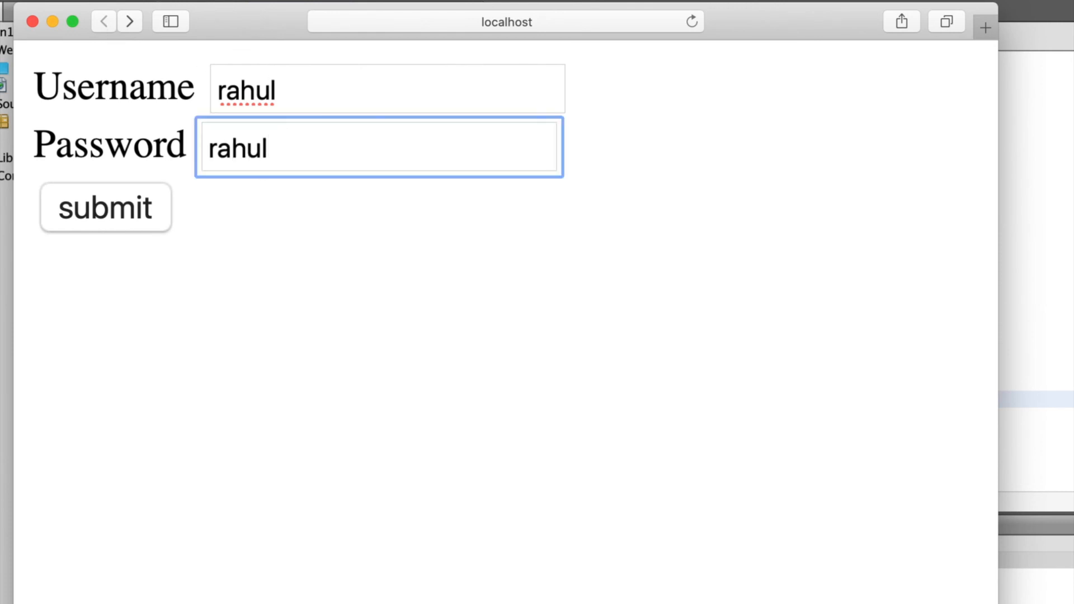
mouse_move(136, 228)
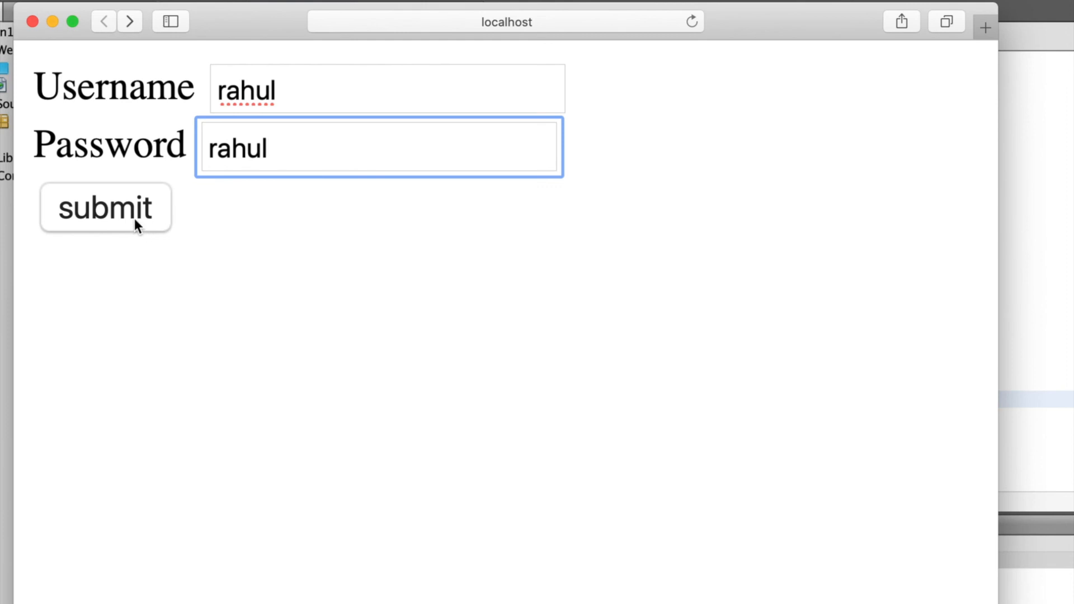
click(105, 207)
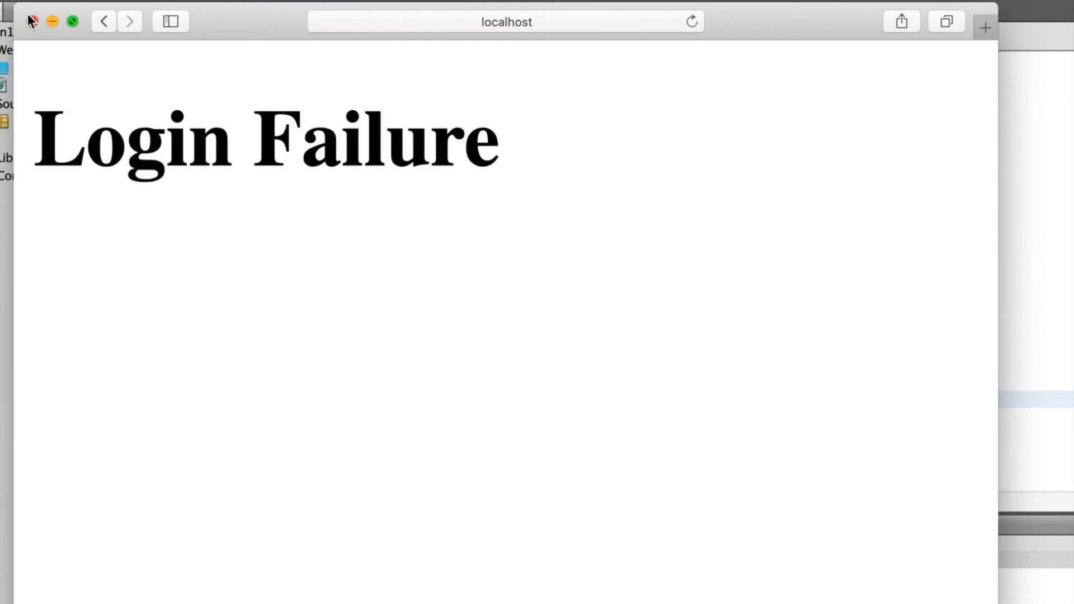